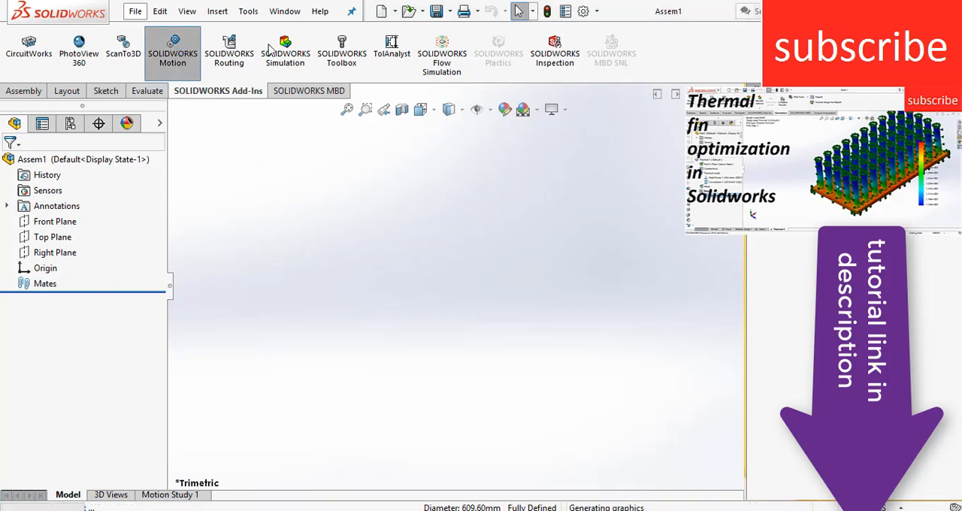
Enable the SOLIDWORKS Simulation add-in and bring up the Assembly insert-component commands.
click(285, 49)
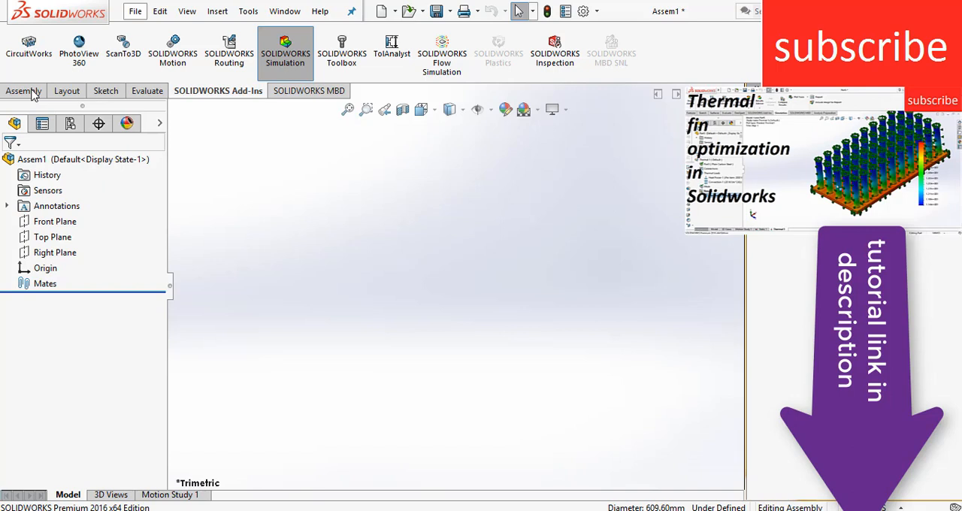
mouse_move(379, 242)
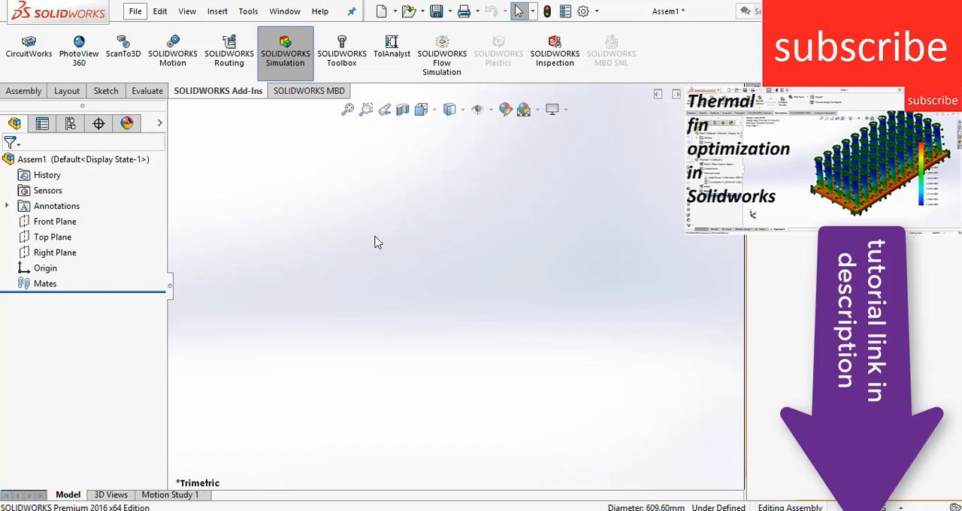
mouse_move(376, 239)
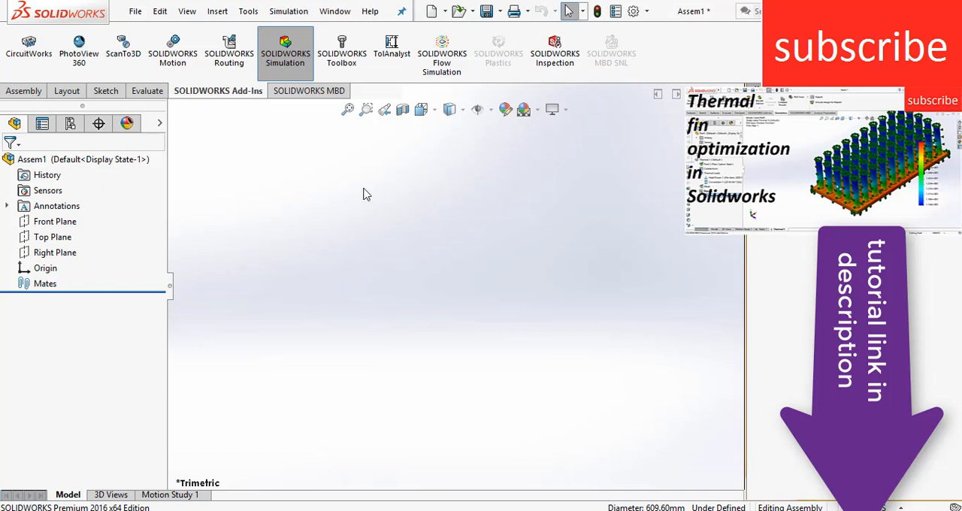
mouse_move(23, 98)
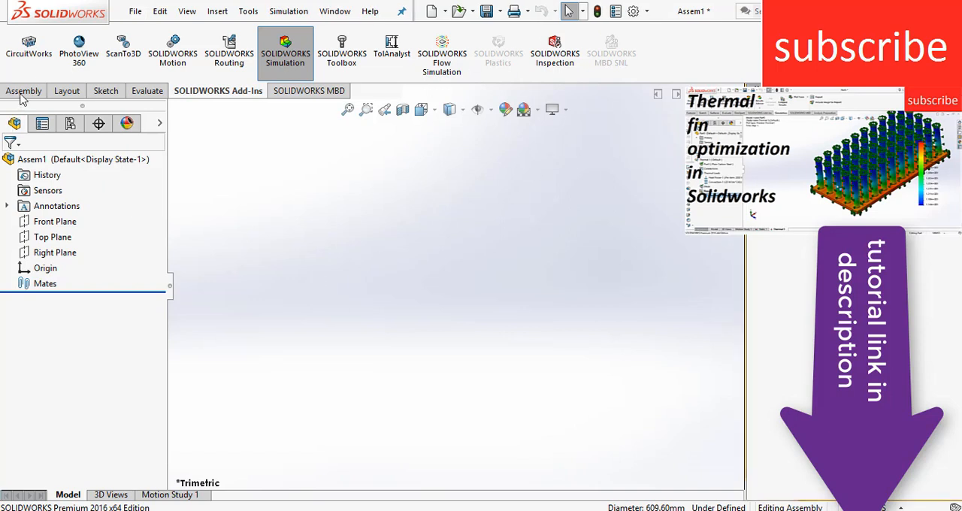
click(23, 90)
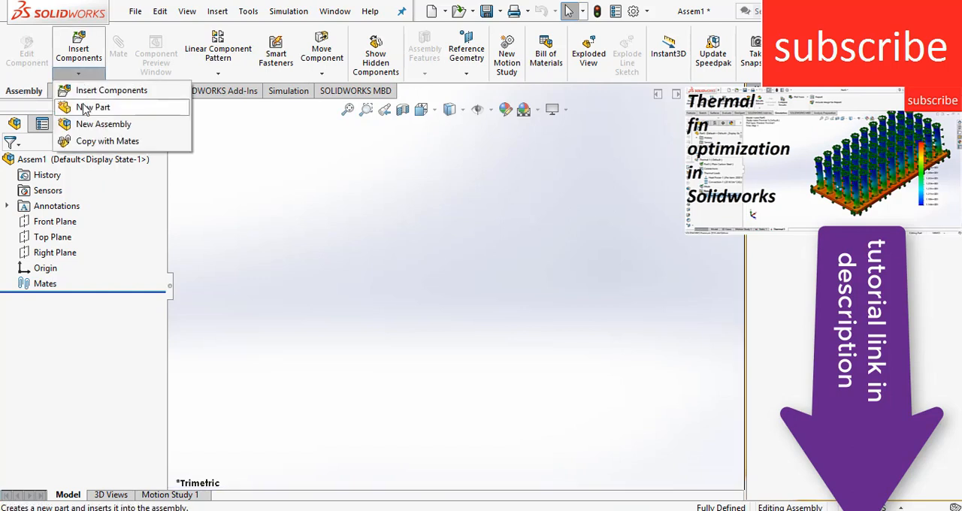
Insert a new part and sketch a 50 mm diameter circle on the Top Plane for the disc.
click(93, 107)
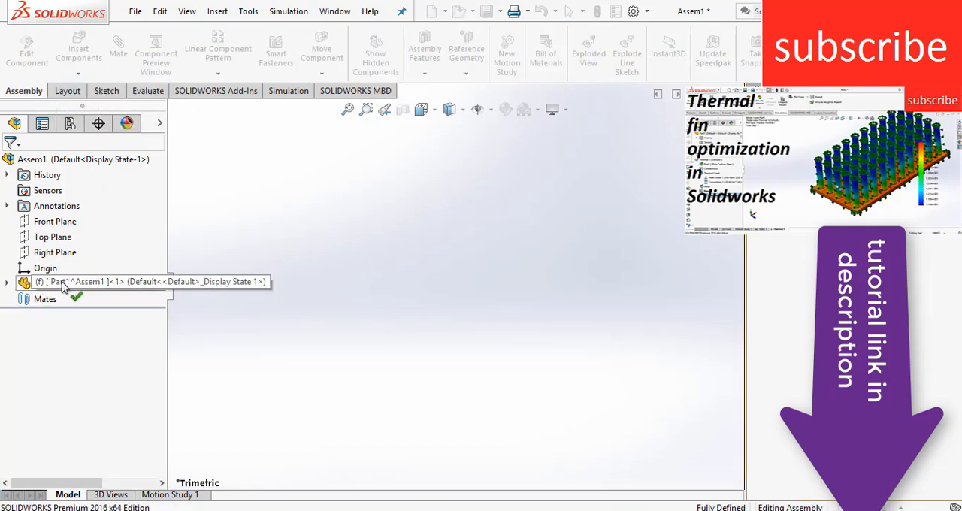
double_click(79, 281)
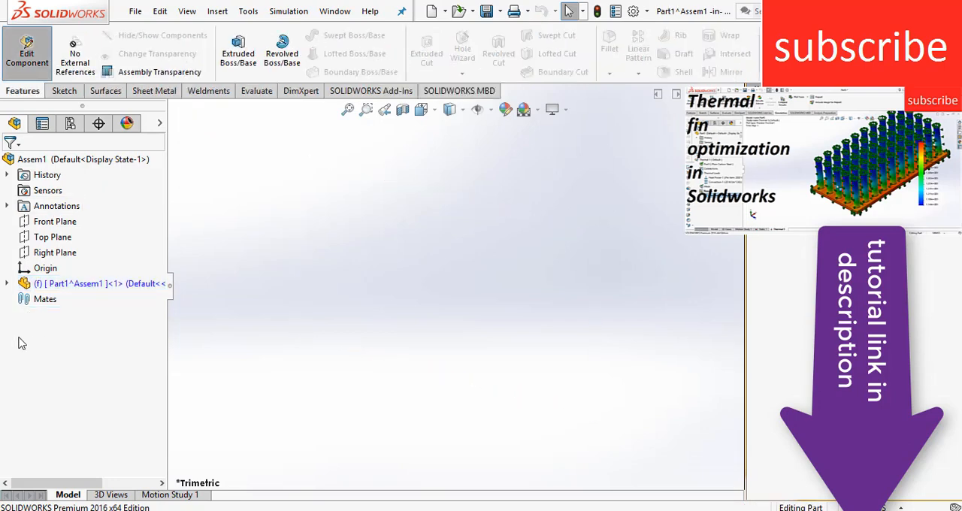
click(71, 360)
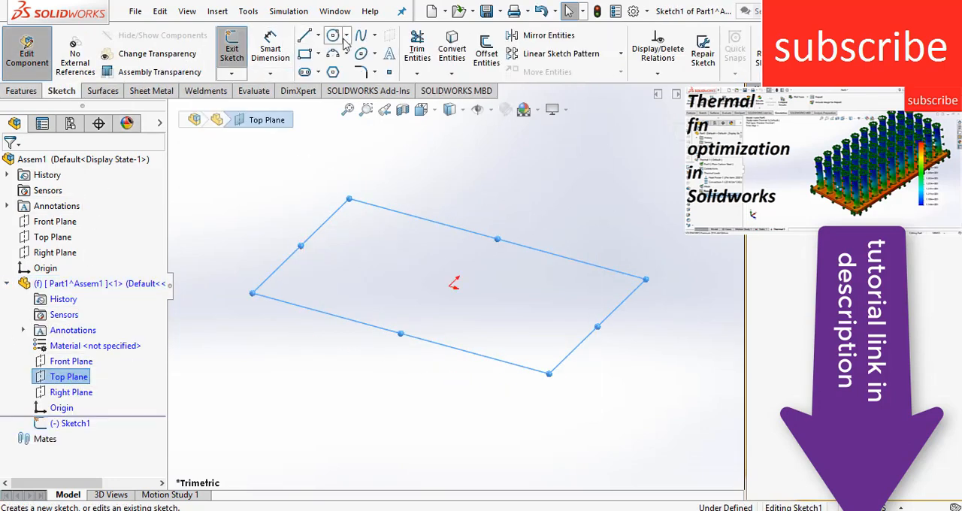
click(333, 35)
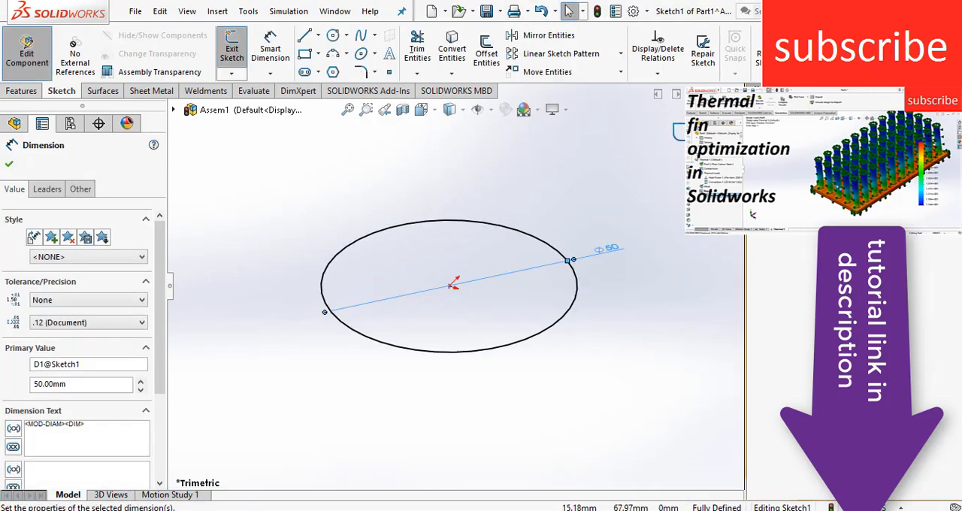
click(232, 57)
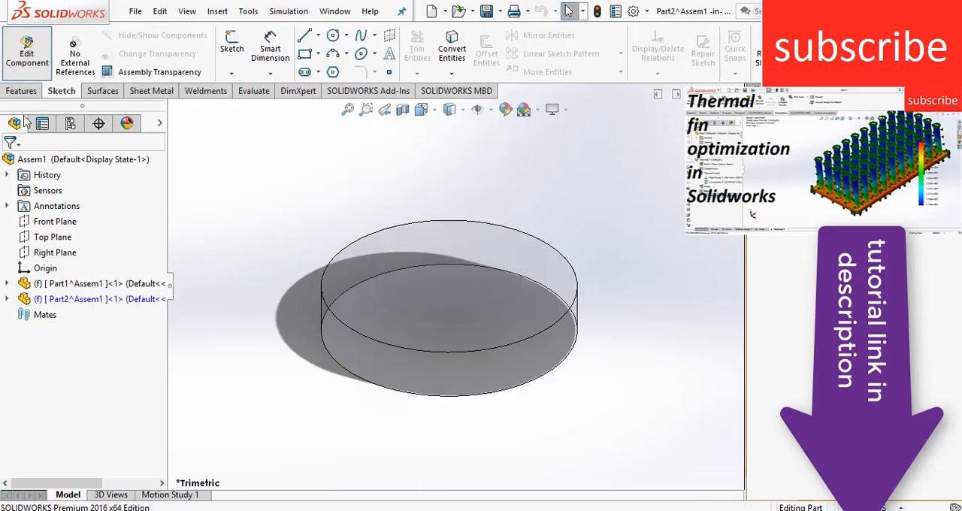
Sketch a 55 mm circle at the origin in a second part and start its 3 mm Extruded Boss/Base.
click(7, 299)
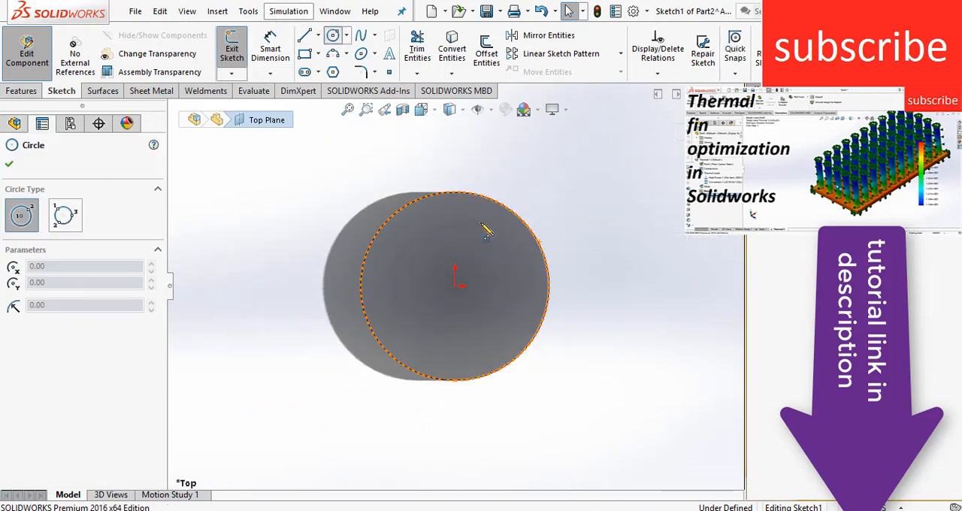
drag(459, 282, 560, 218)
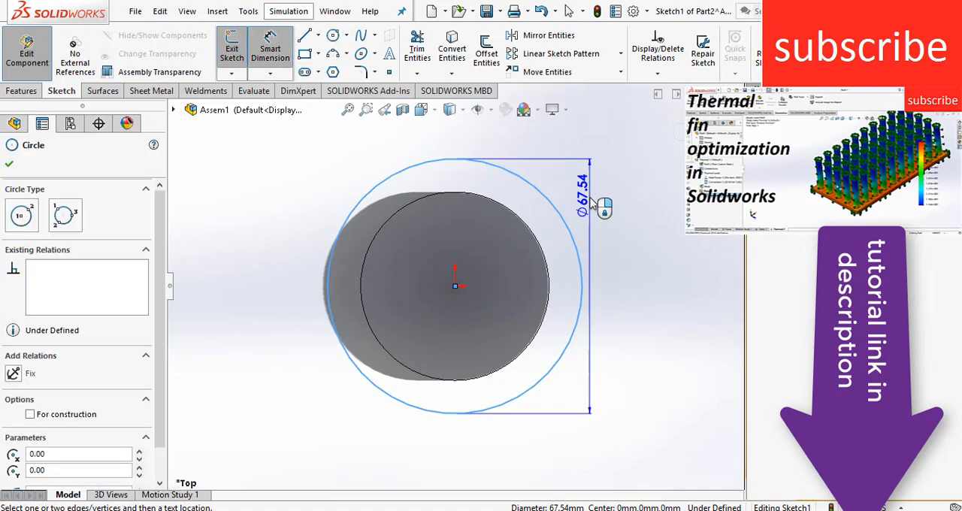
click(582, 191)
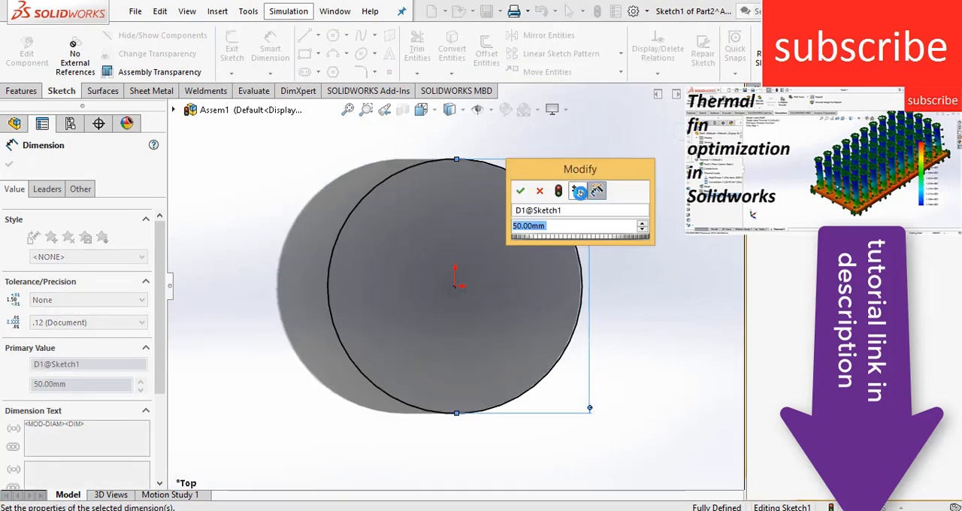
text(55)
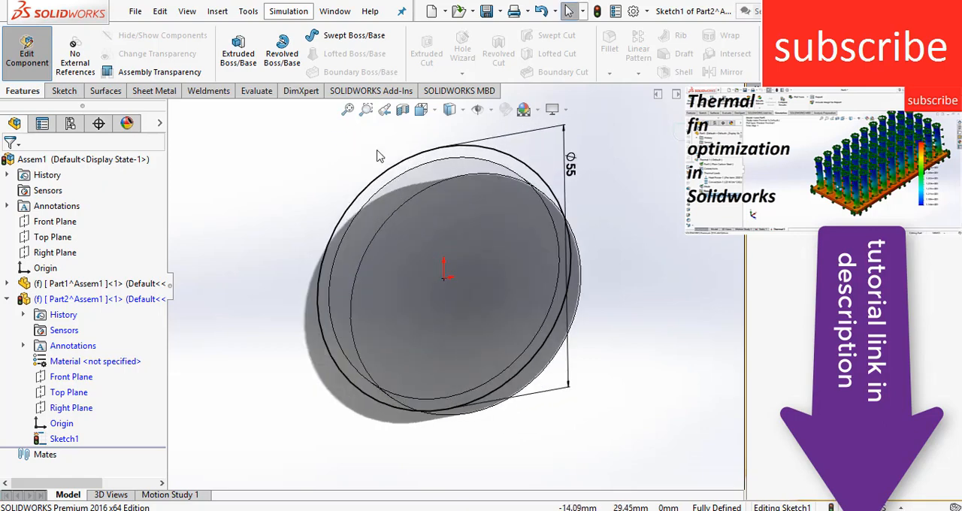
click(239, 48)
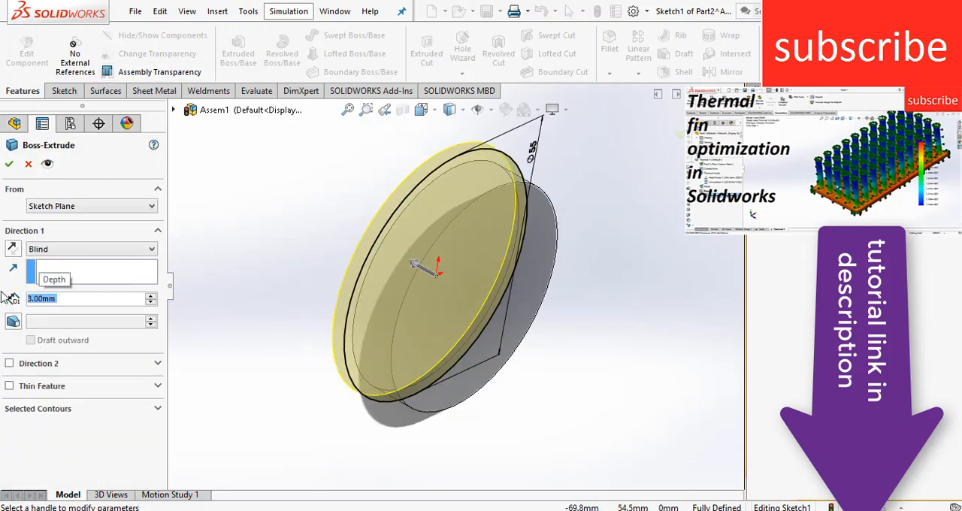
Confirm the 3 mm plate, sketch a 2 mm fin rectangle and pattern six along X at 10 mm spacing.
click(9, 164)
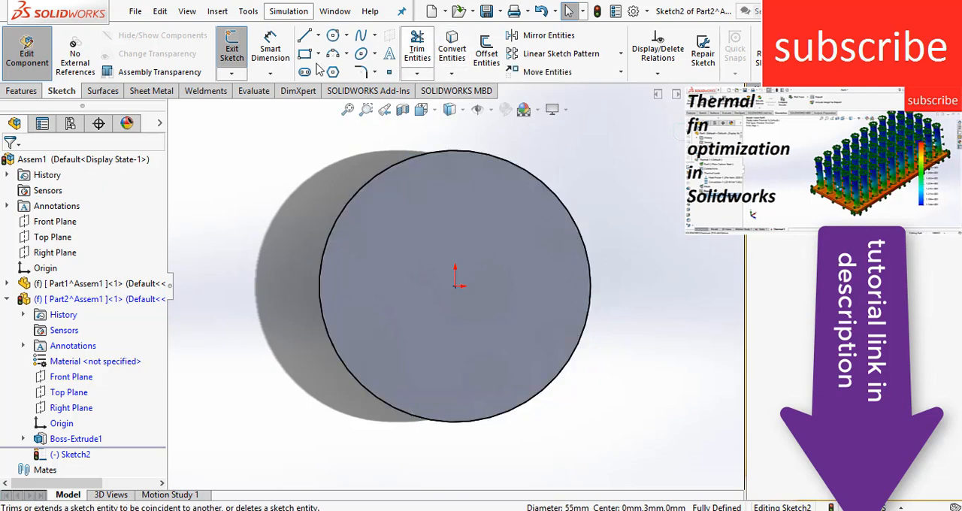
mouse_move(305, 54)
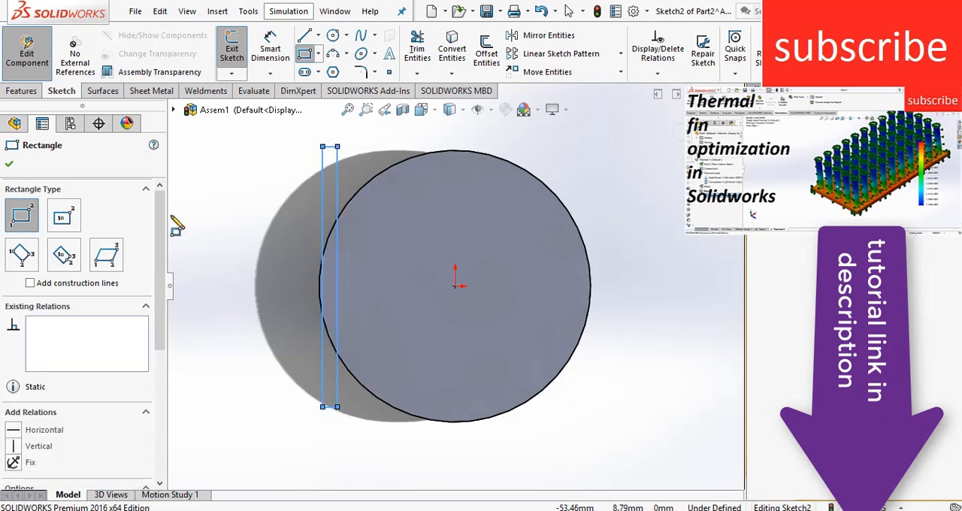
click(270, 53)
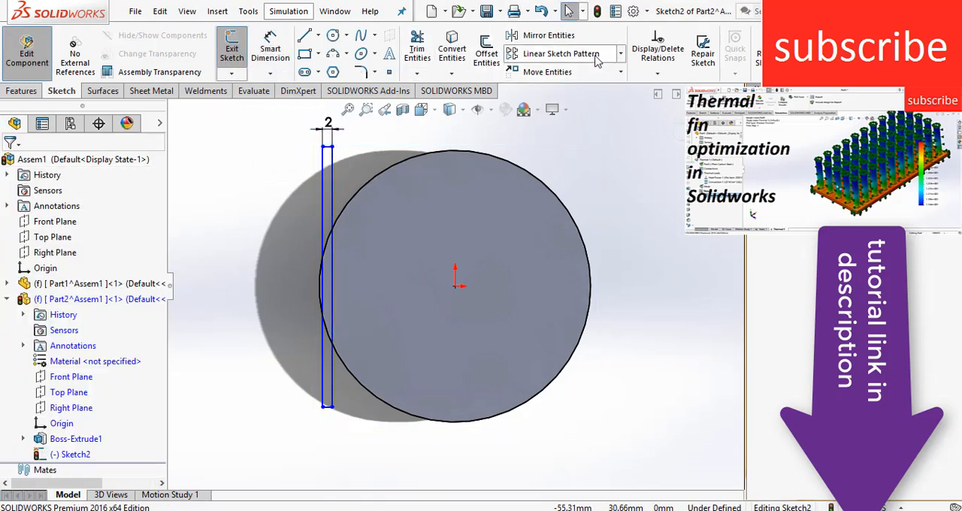
click(560, 54)
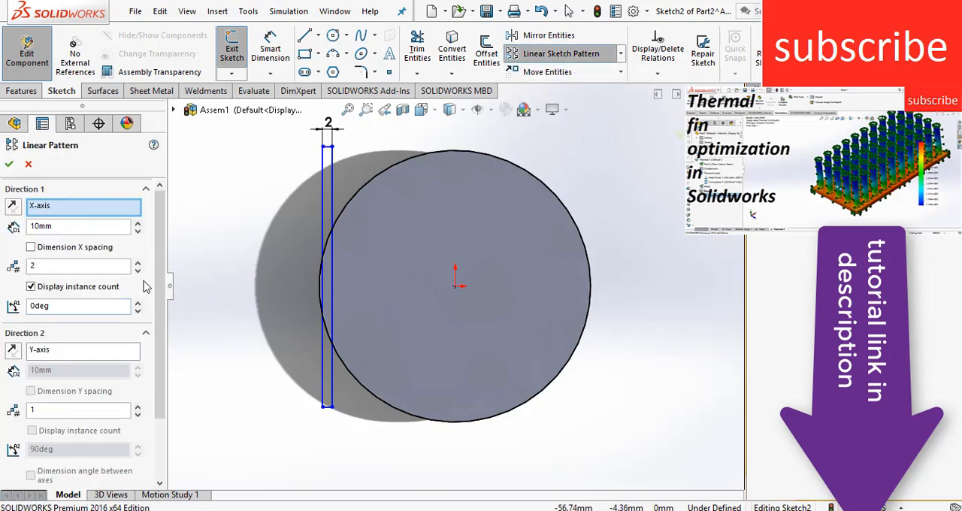
mouse_move(147, 337)
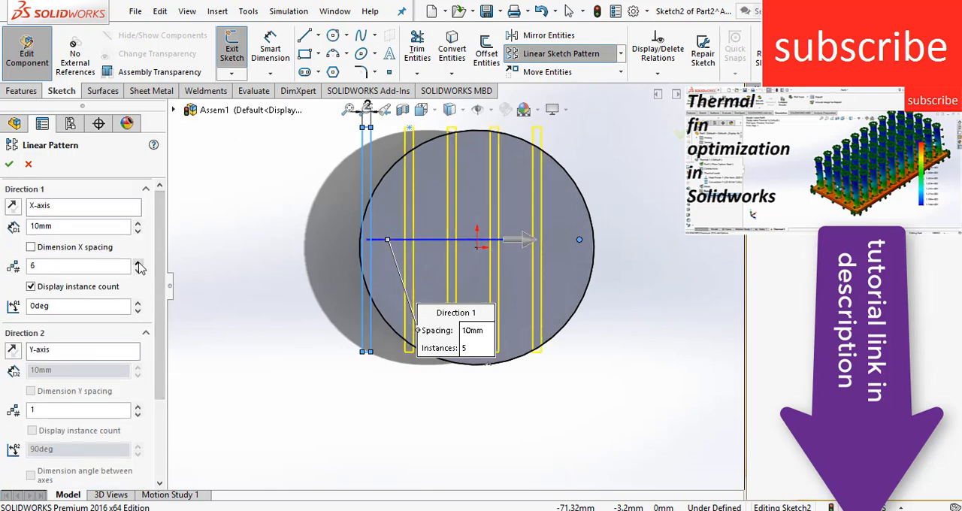
click(137, 263)
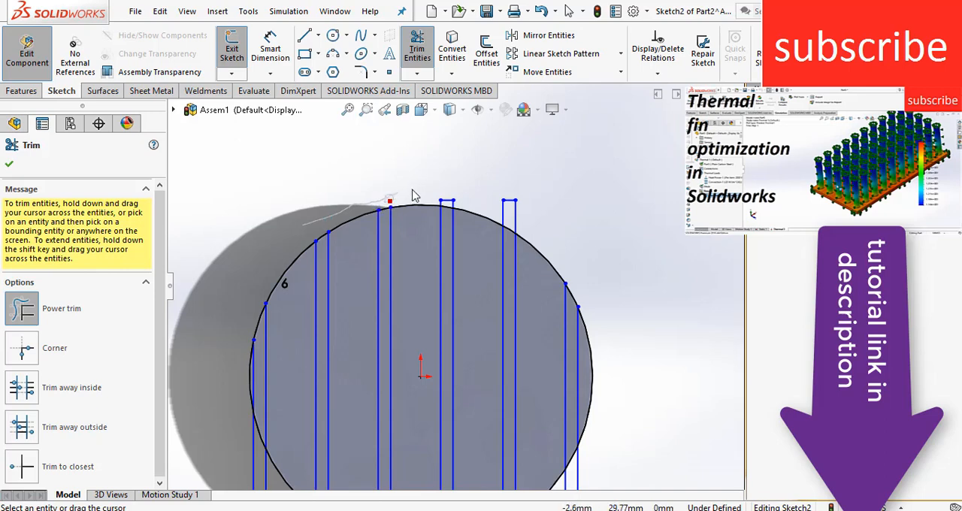
mouse_move(449, 201)
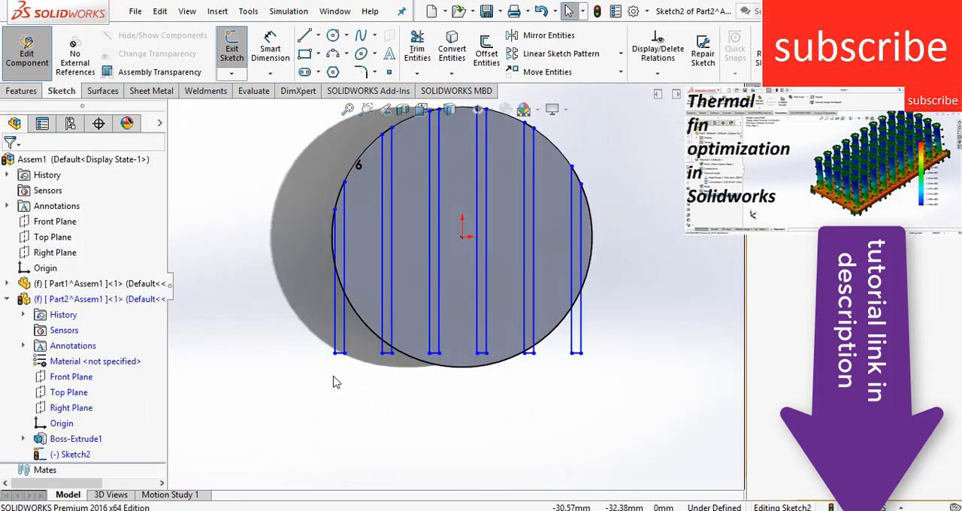
Verify the 2 mm width and power-trim the fin rectangle ends overhanging the 55 mm circle.
click(348, 397)
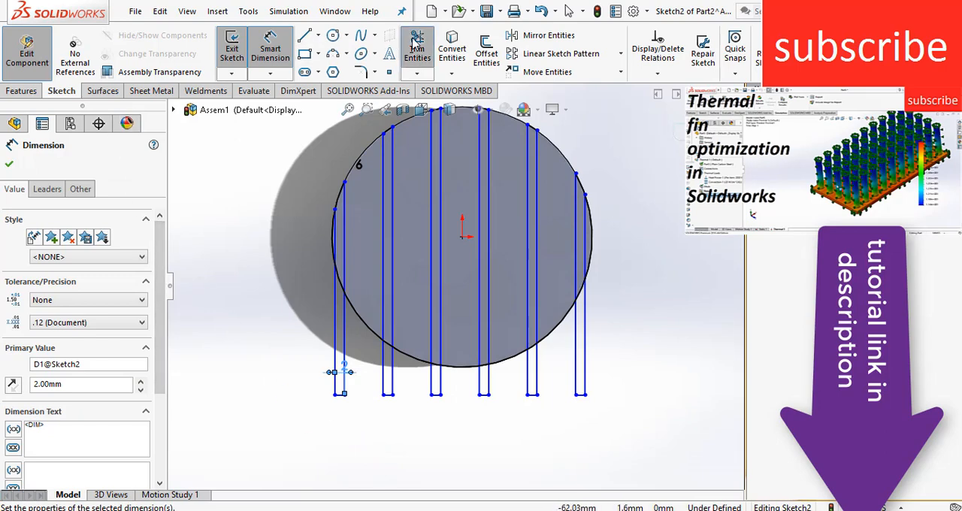
click(417, 49)
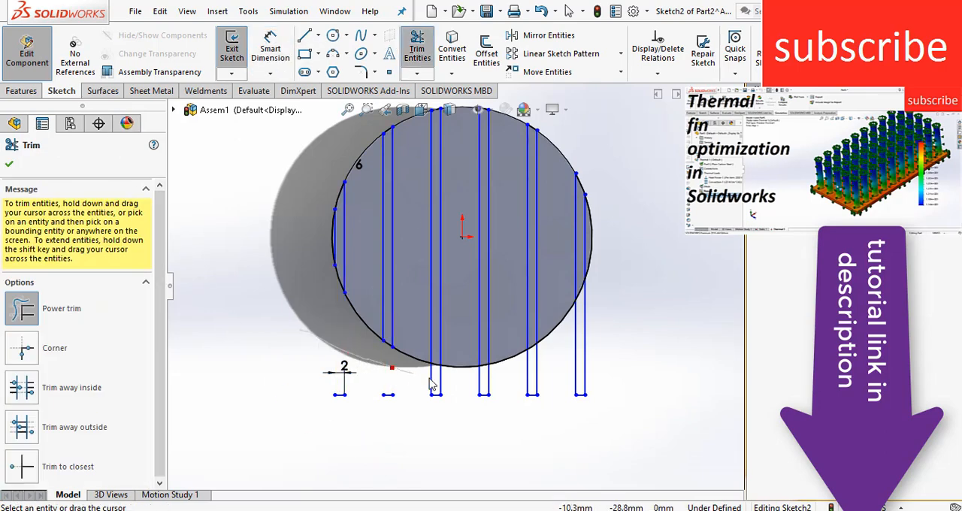
drag(432, 383, 575, 410)
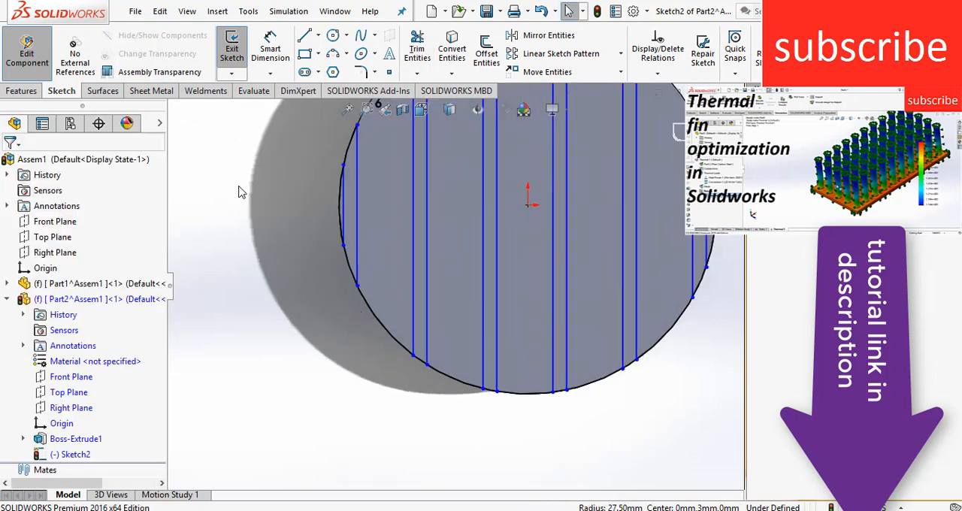
click(417, 49)
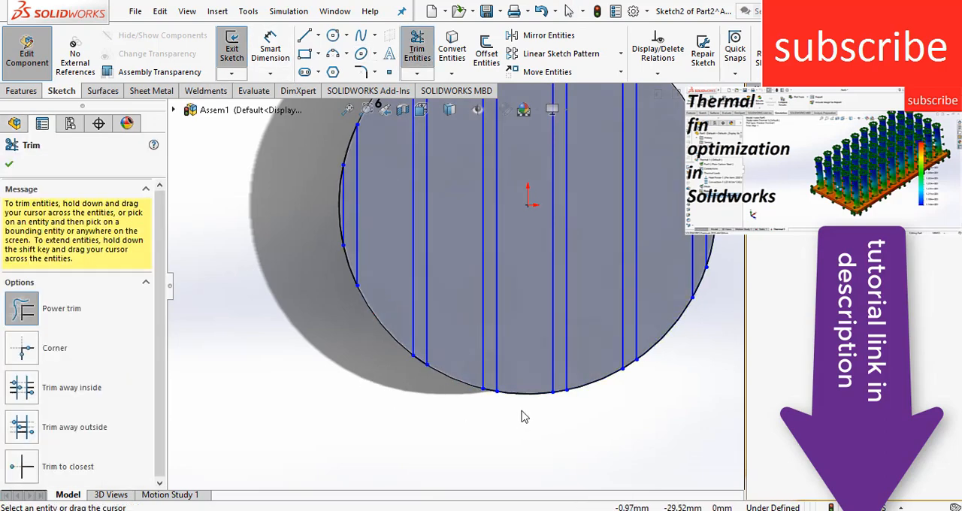
mouse_move(714, 368)
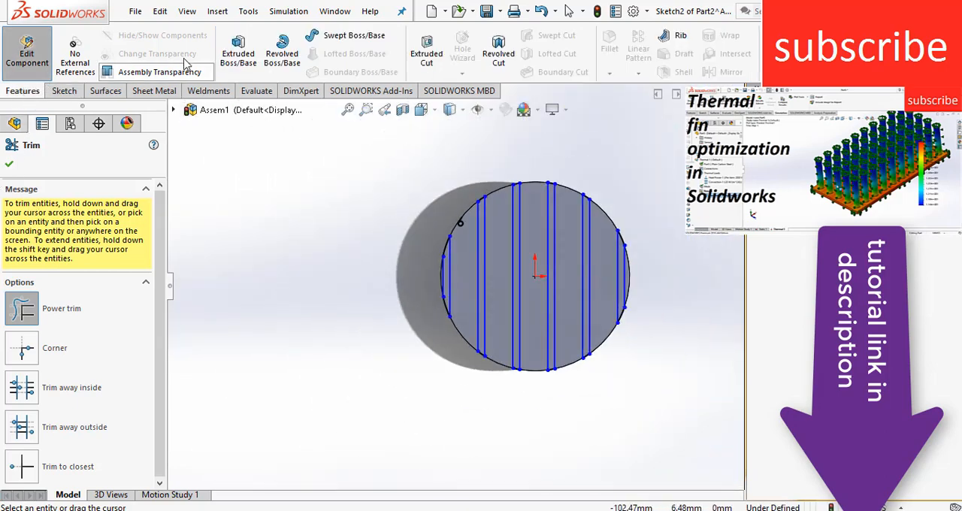
click(238, 47)
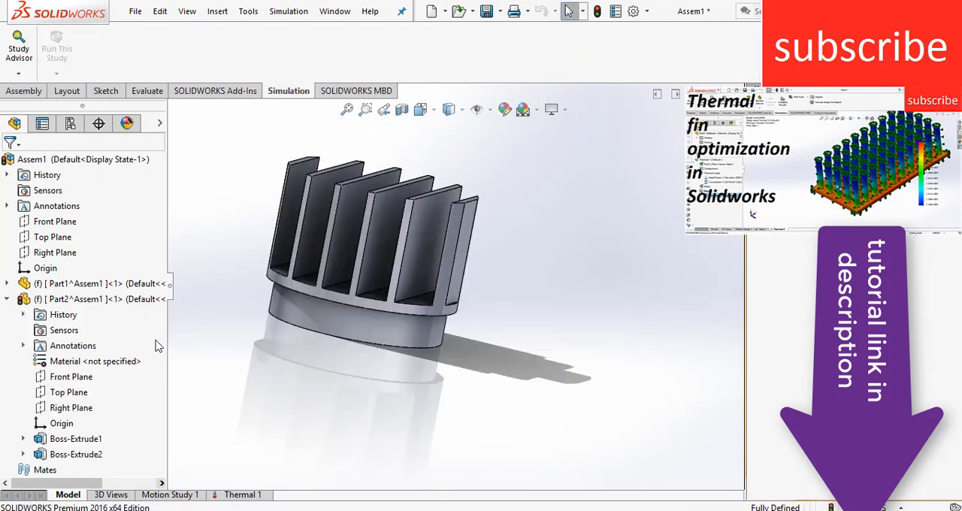
mouse_move(301, 126)
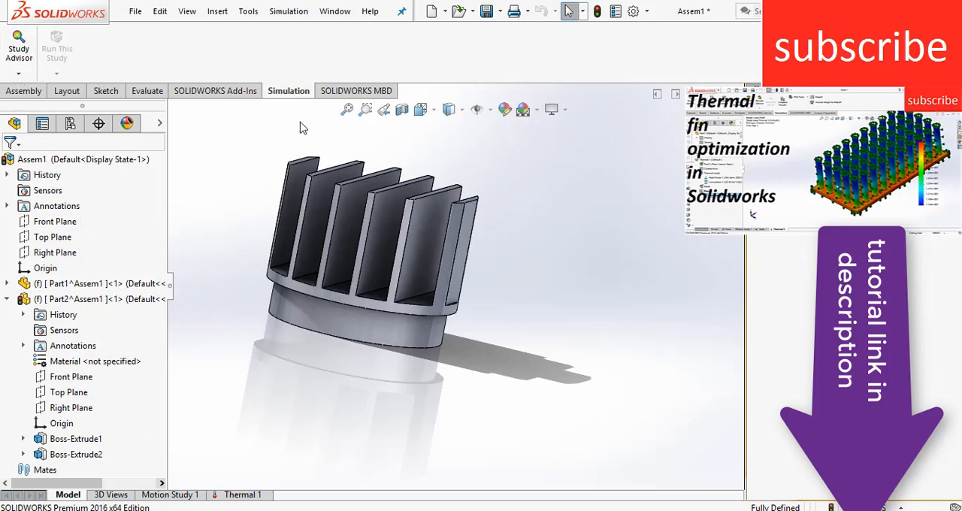
mouse_move(215, 91)
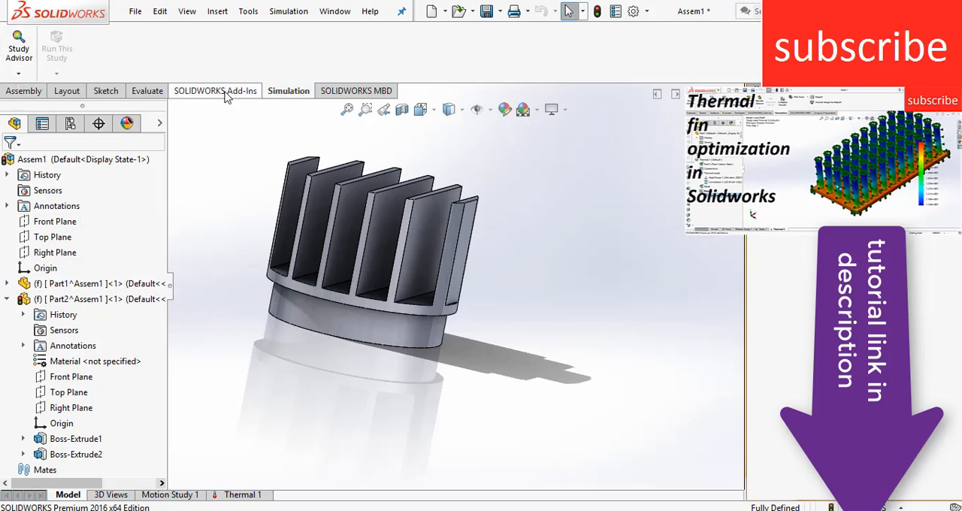
Create a new thermal study named Thermal 2 for the finned assembly.
click(215, 91)
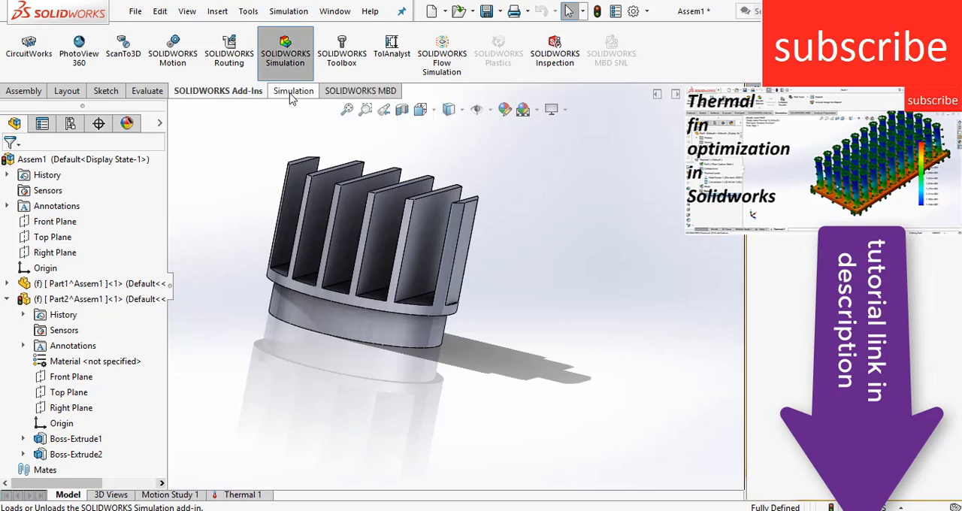
click(293, 91)
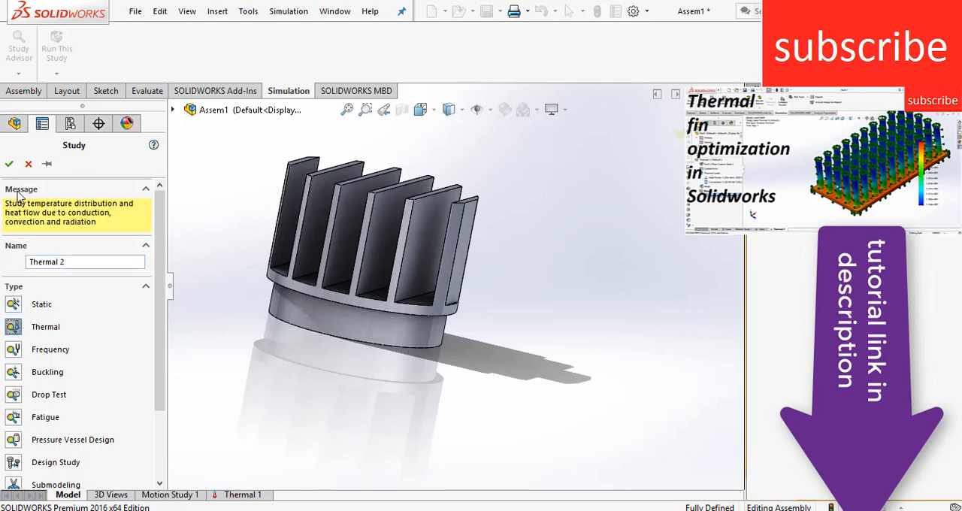
click(8, 164)
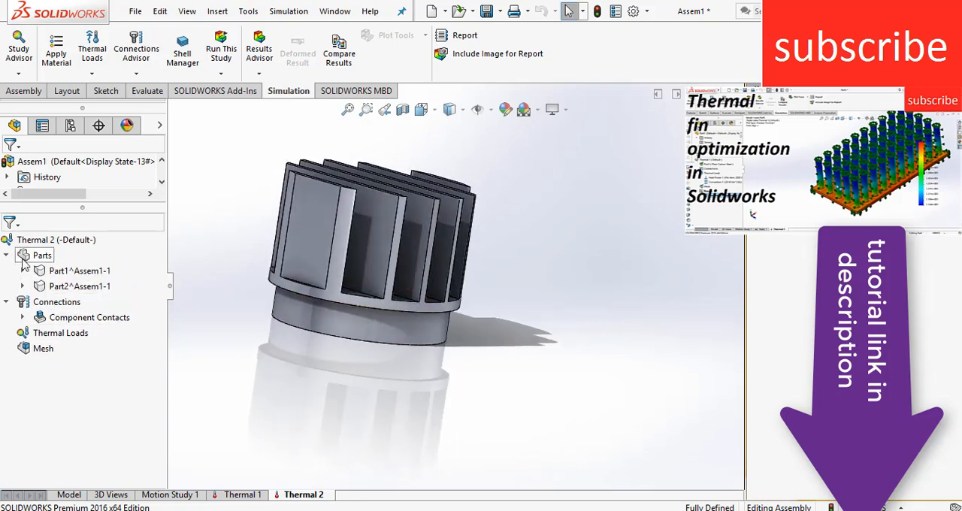
Assign copper to Part1 and plain carbon steel to Part2 via Apply Favorite Material.
right_click(79, 270)
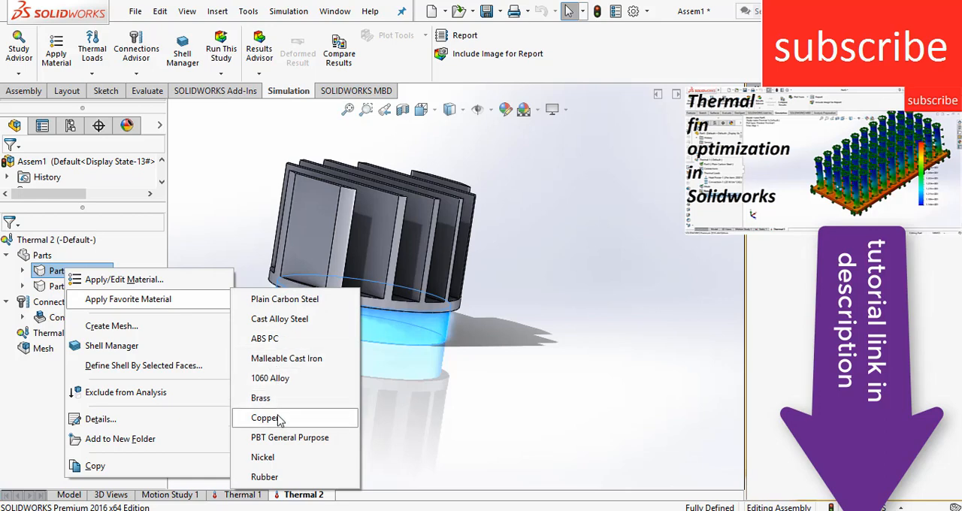
click(265, 418)
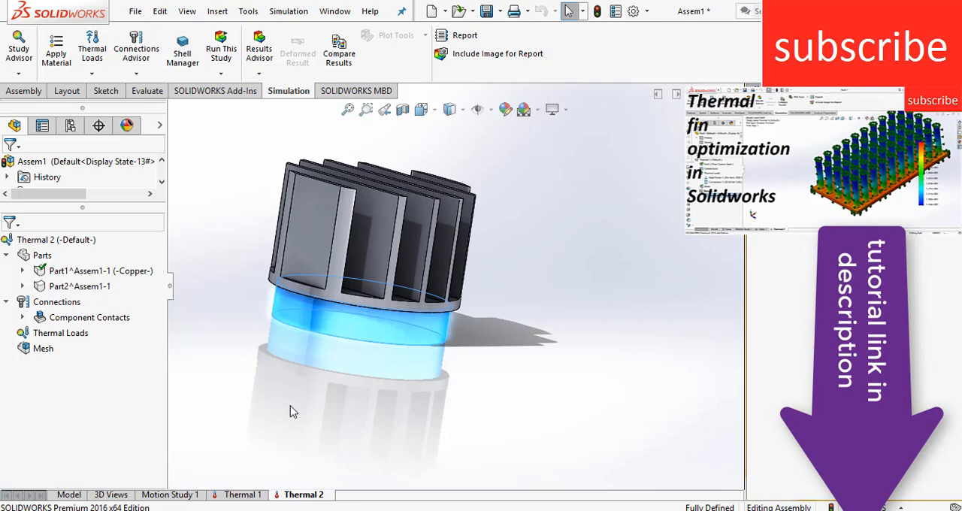
right_click(79, 287)
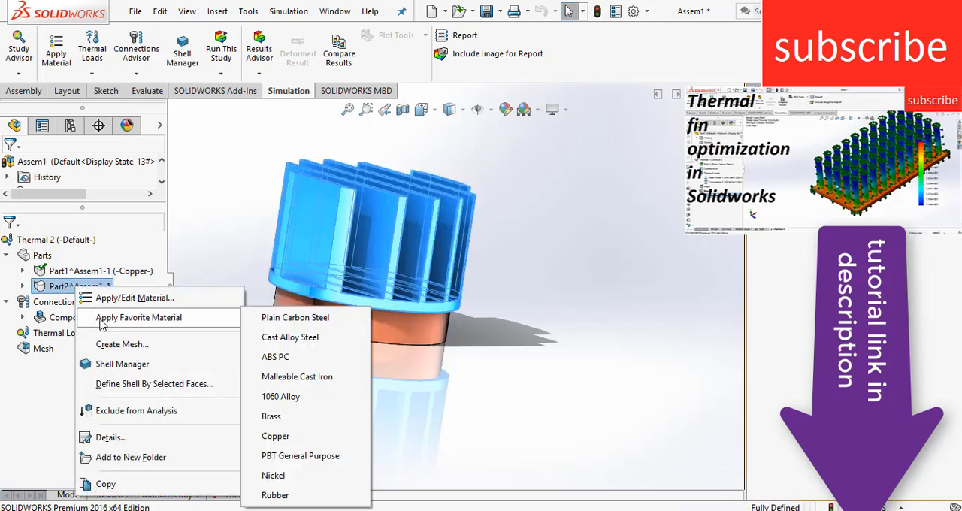
mouse_move(295, 317)
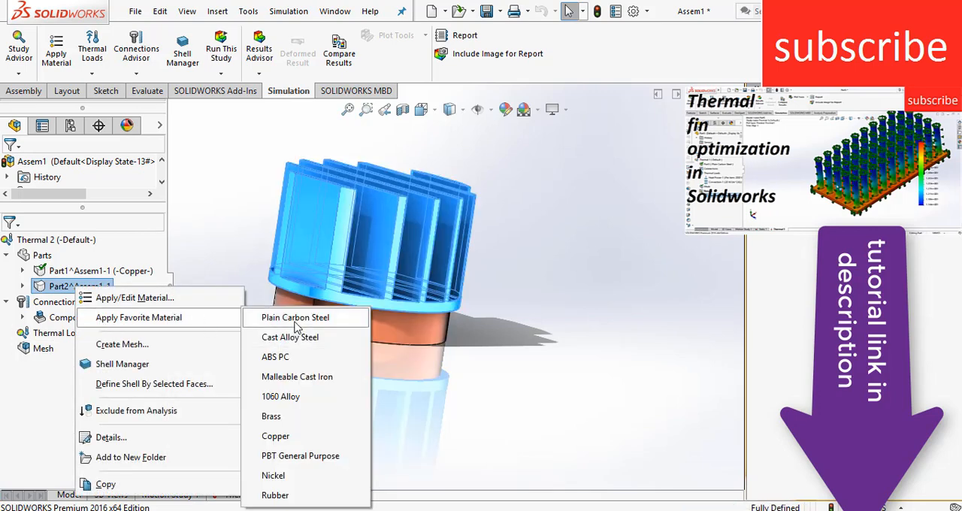
click(294, 317)
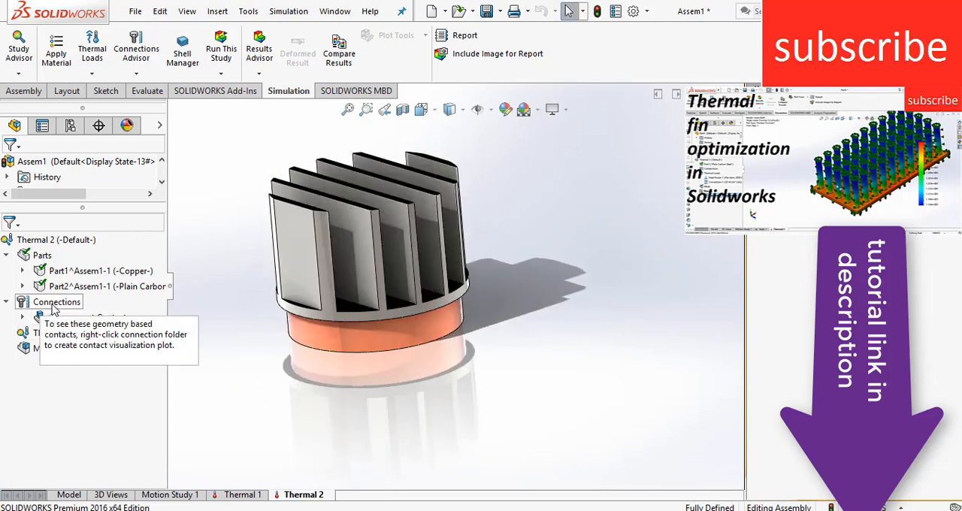
Start a Thermal Resistance contact set under Connections and pick the first contact face.
right_click(56, 302)
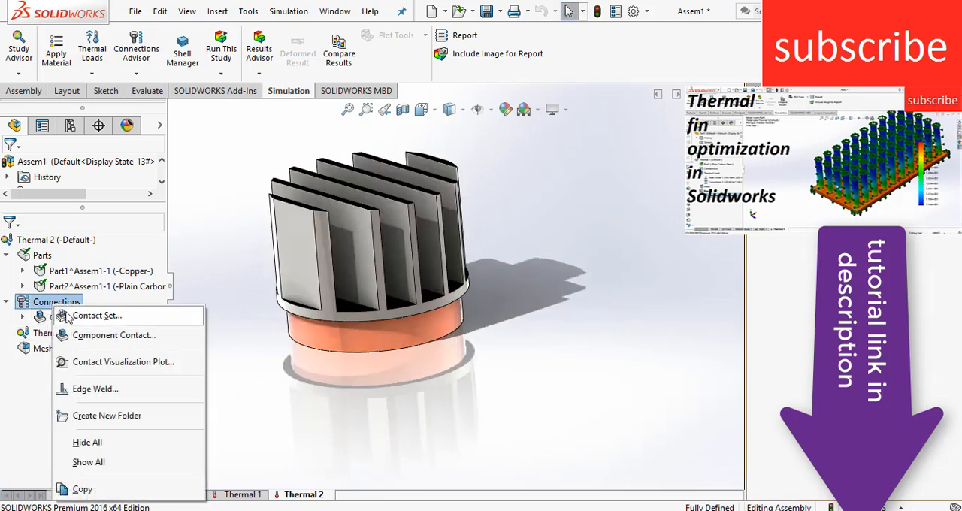
click(97, 315)
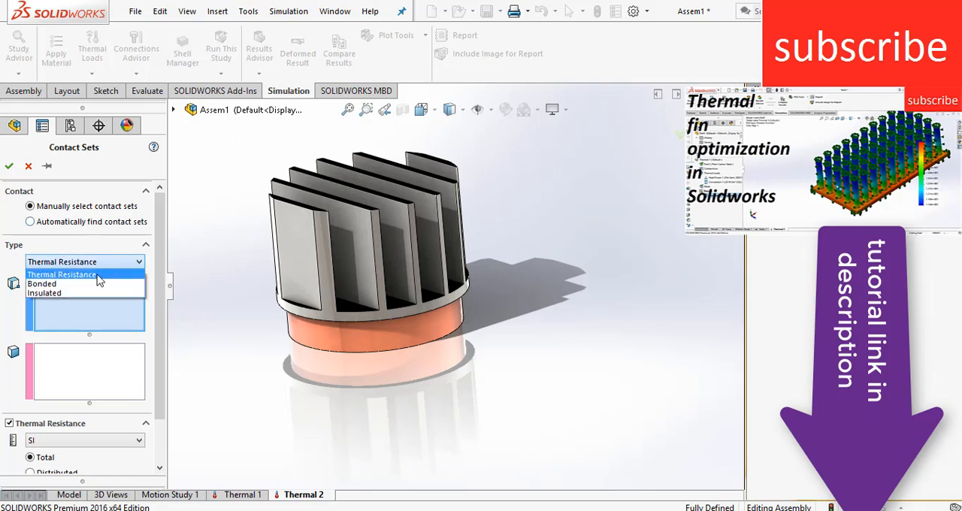
mouse_move(91, 294)
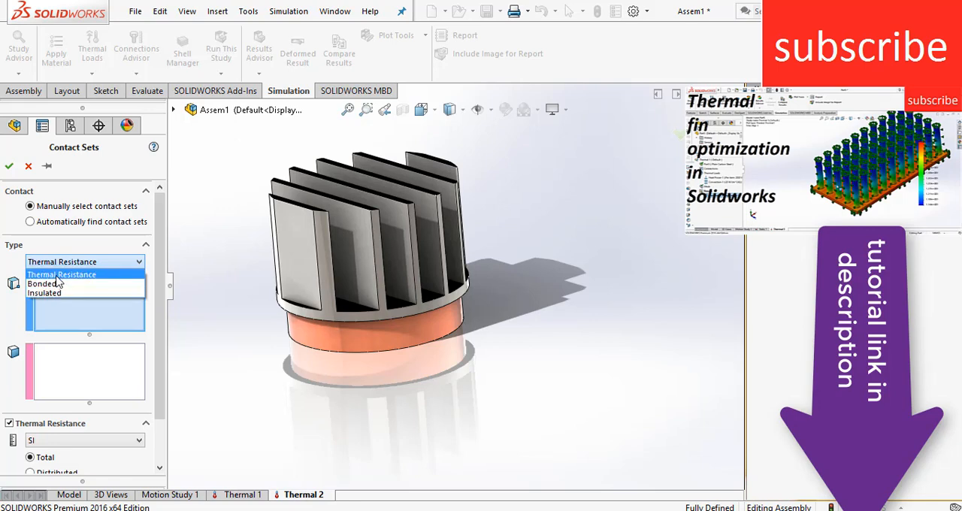
click(62, 274)
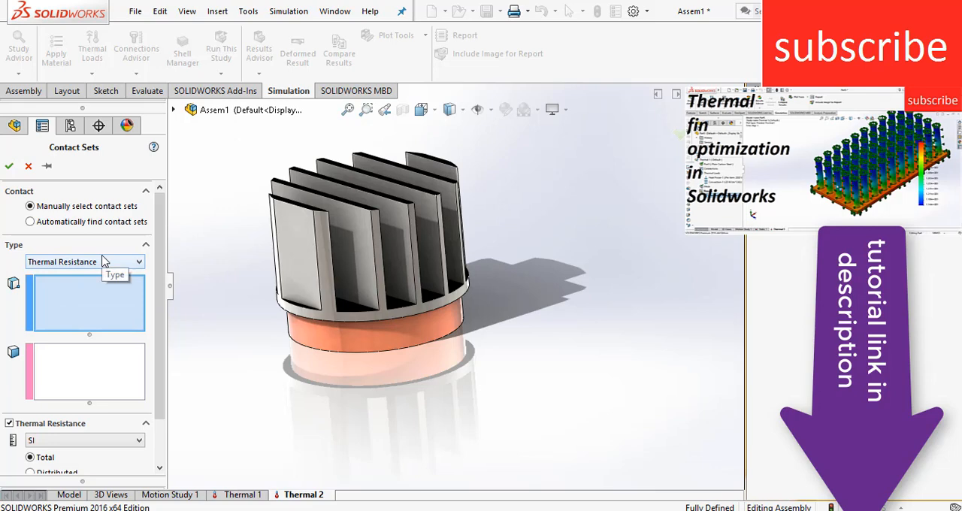
mouse_move(335, 347)
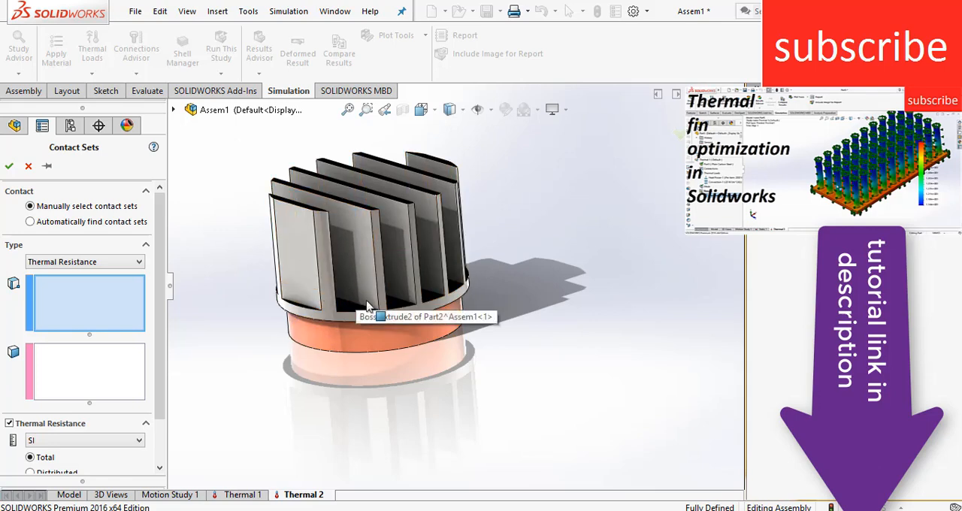
mouse_move(342, 406)
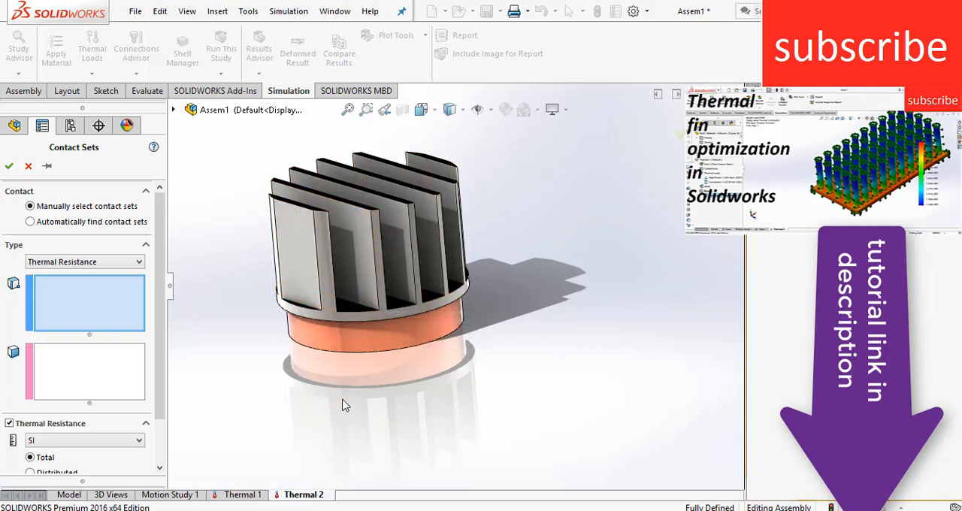
click(335, 290)
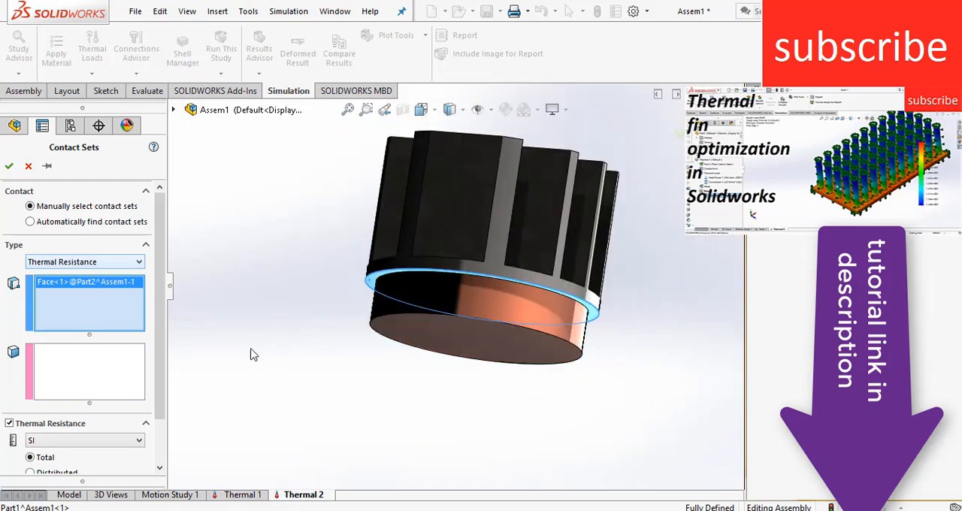
Use Select Other over the copper face to list overlapping faces for the second contact face.
click(472, 344)
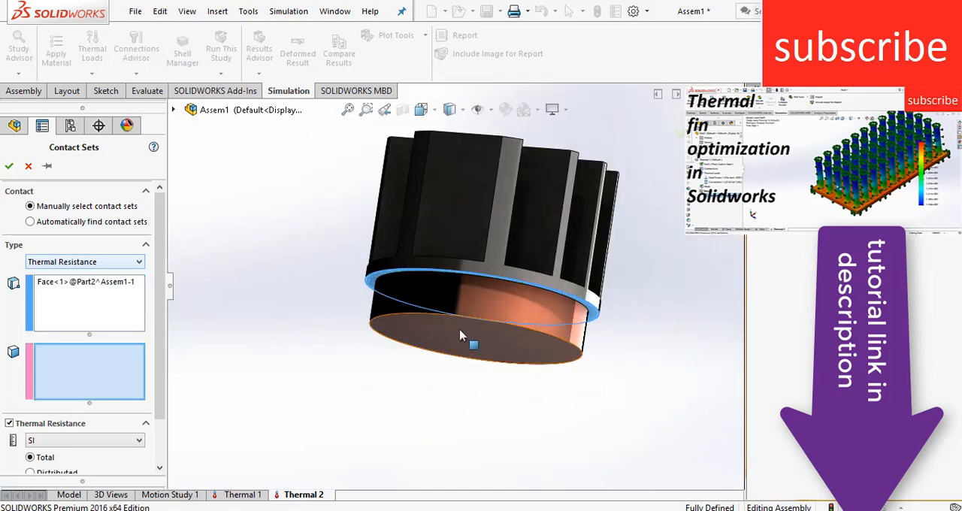
right_click(474, 344)
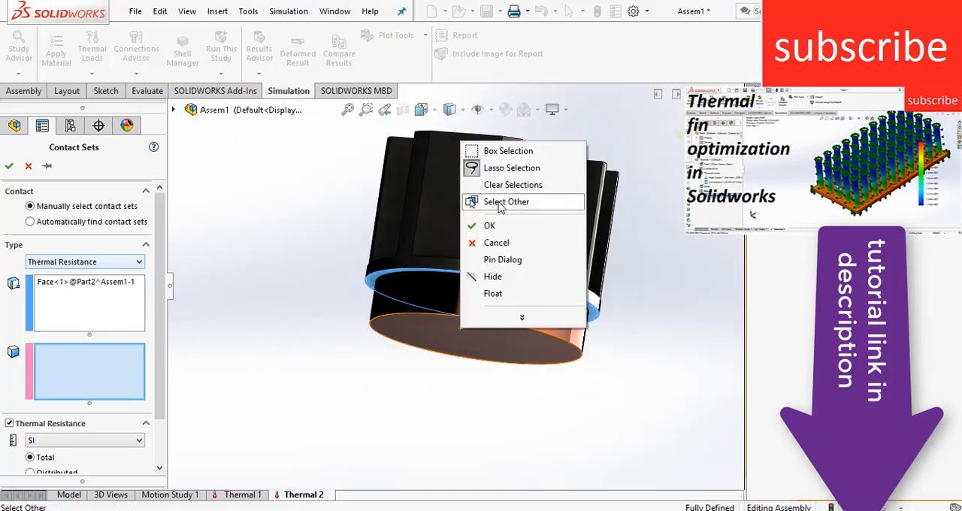
click(506, 202)
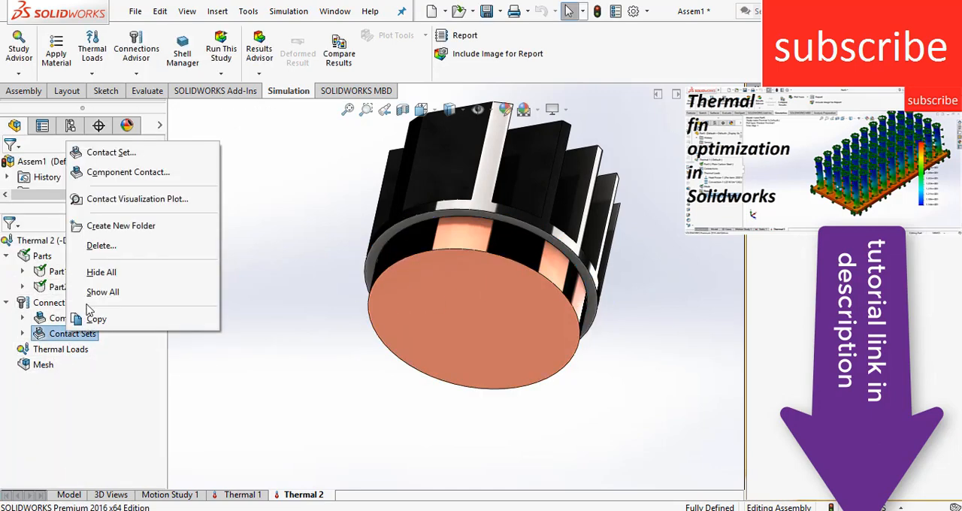
Delete the old contact set and create a 0.001 K/W resistance contact between the Part1 and Part2 faces.
click(101, 245)
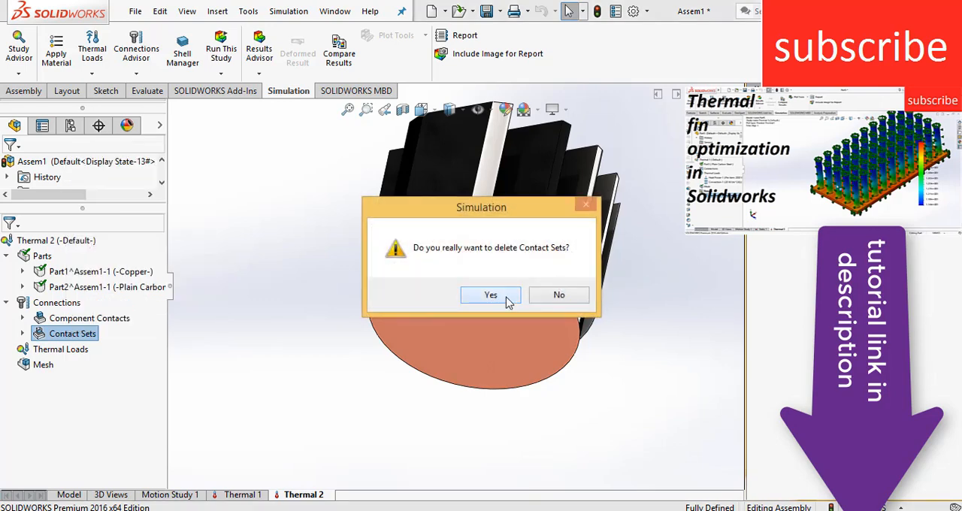
click(490, 295)
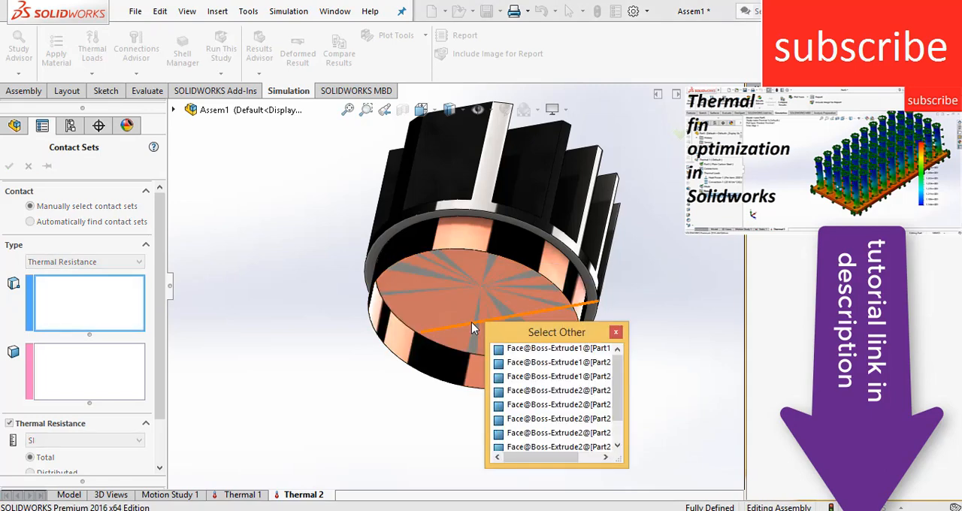
click(558, 349)
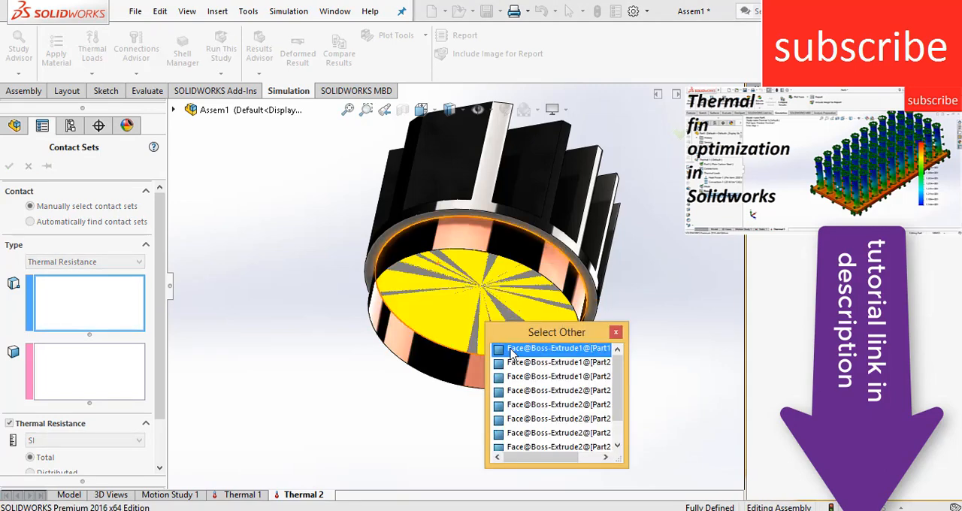
click(559, 348)
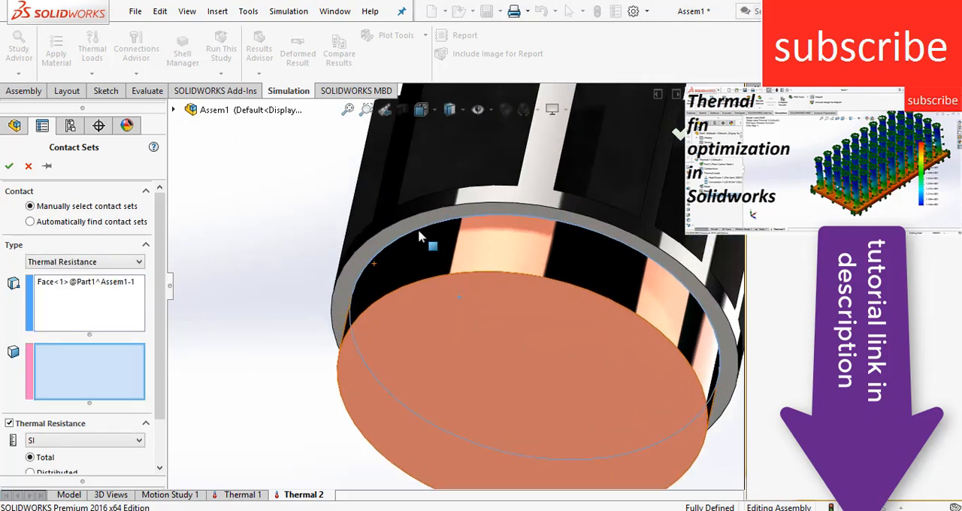
click(429, 222)
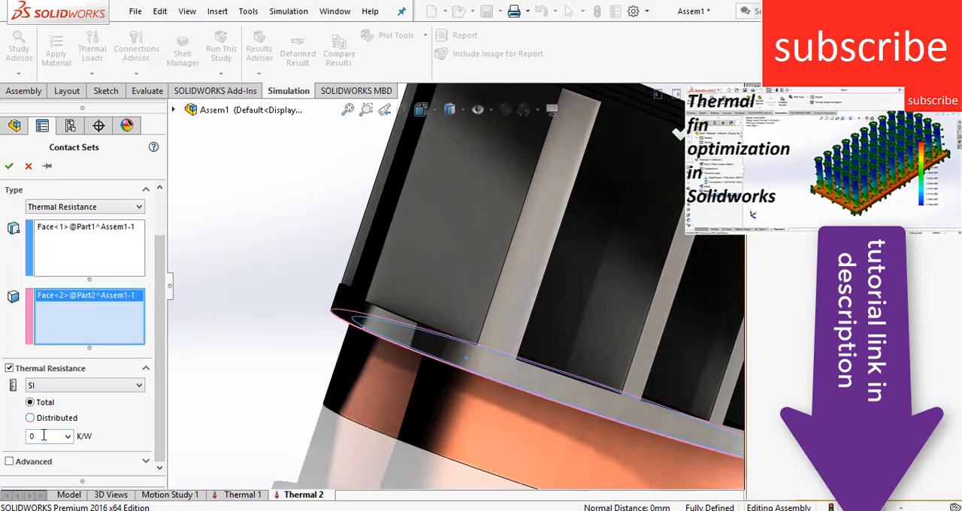
text(.001)
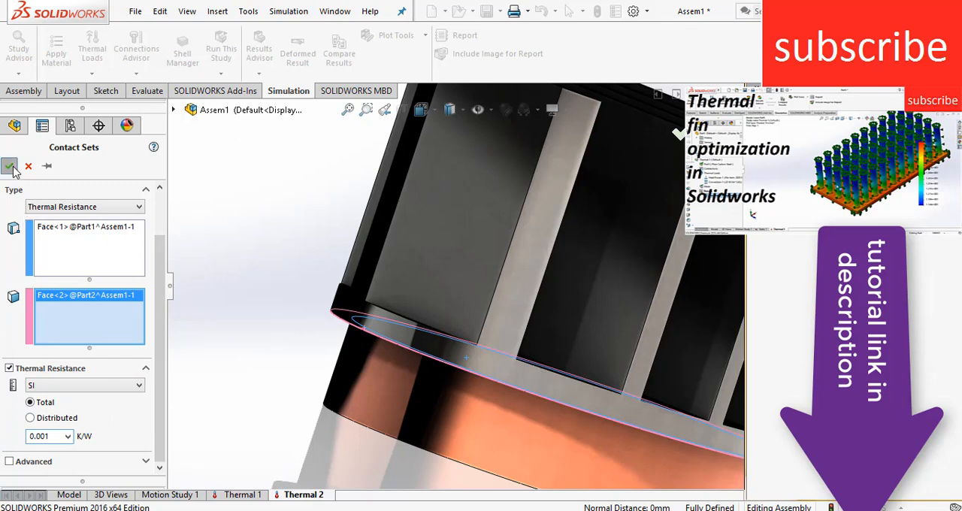
click(10, 166)
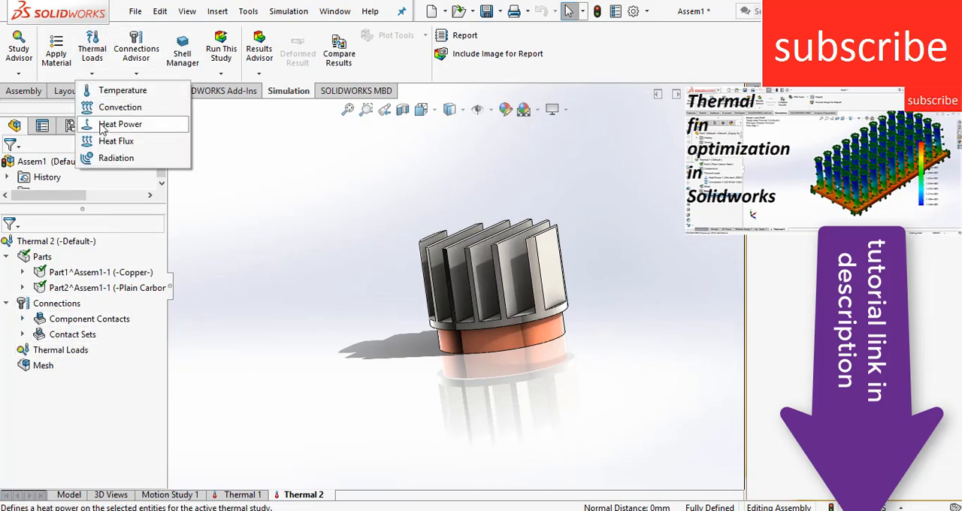
Apply a 50 W heat power load, Heat Power-1, to the copper disc's bottom face.
click(120, 125)
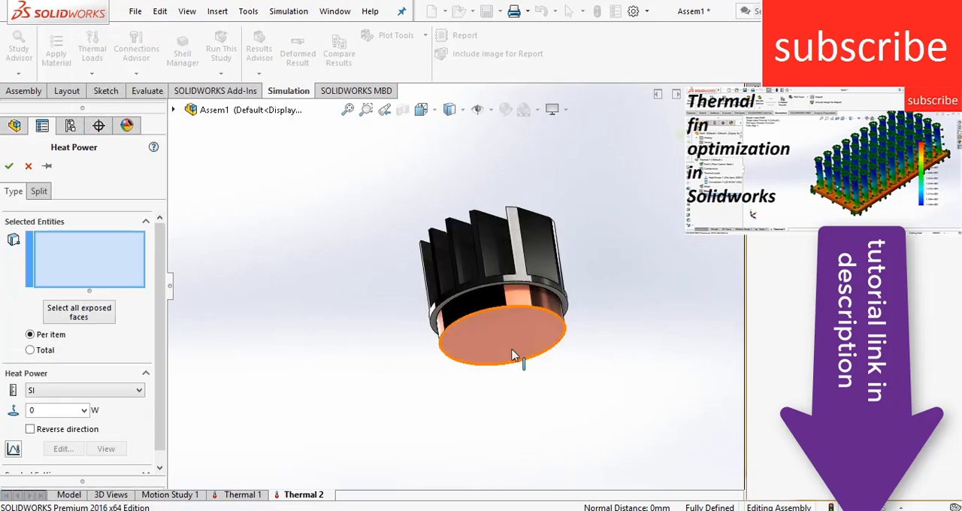
click(501, 334)
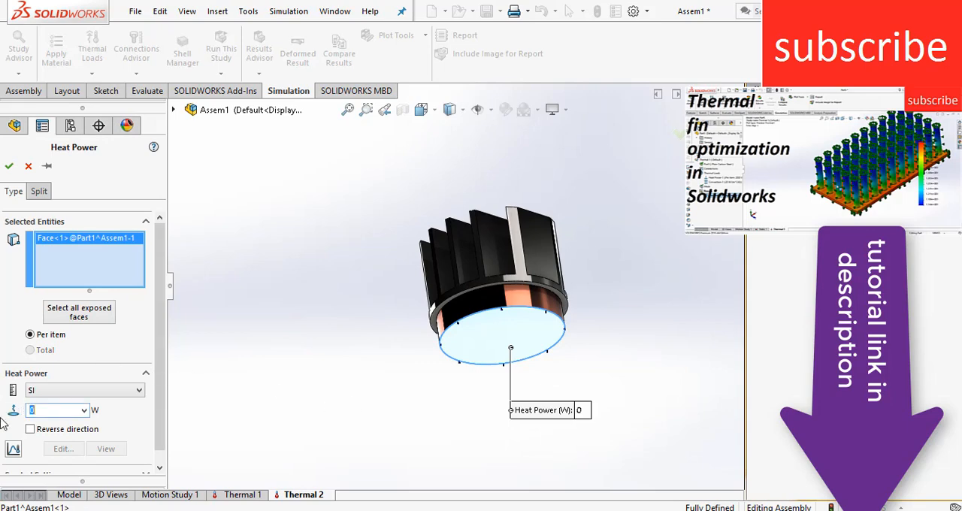
text(50)
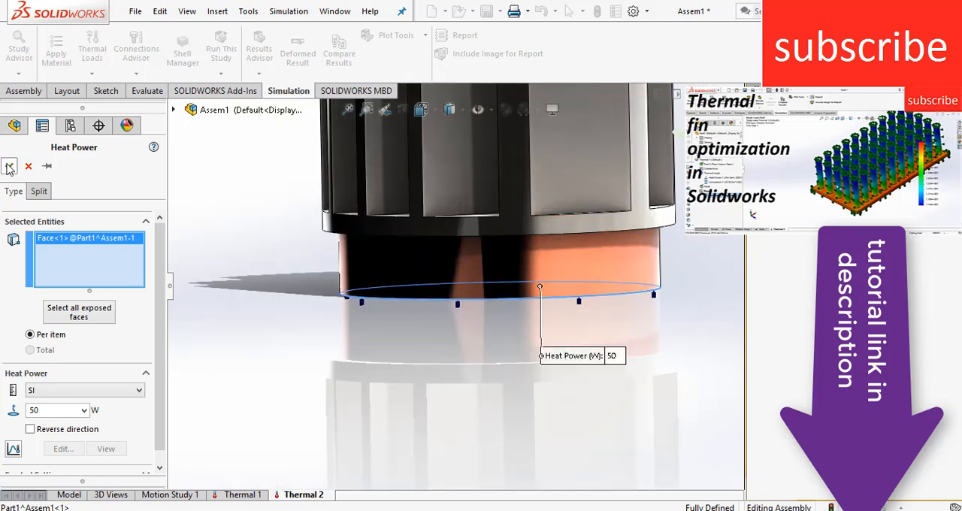
click(9, 166)
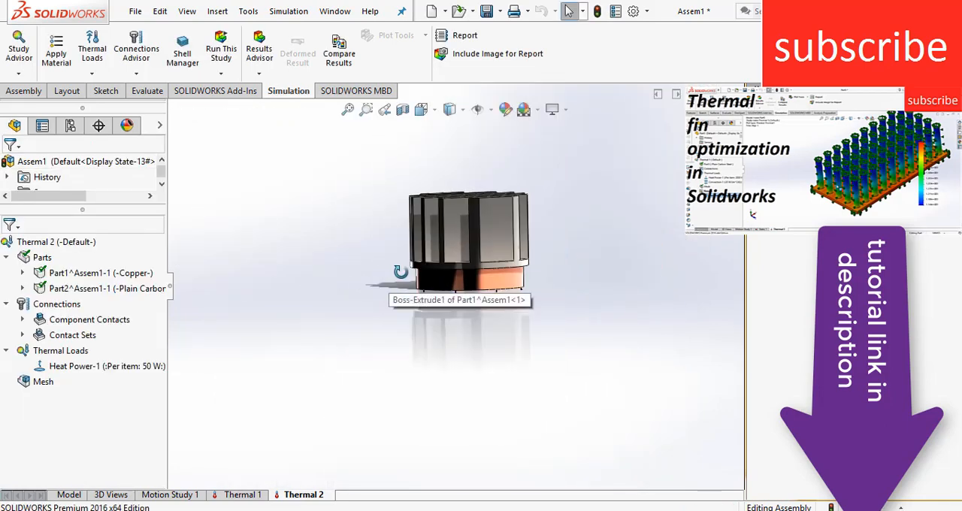
Apply Convection-1 at 15 W/(m^2.K) to all exposed faces of the assembly.
click(92, 45)
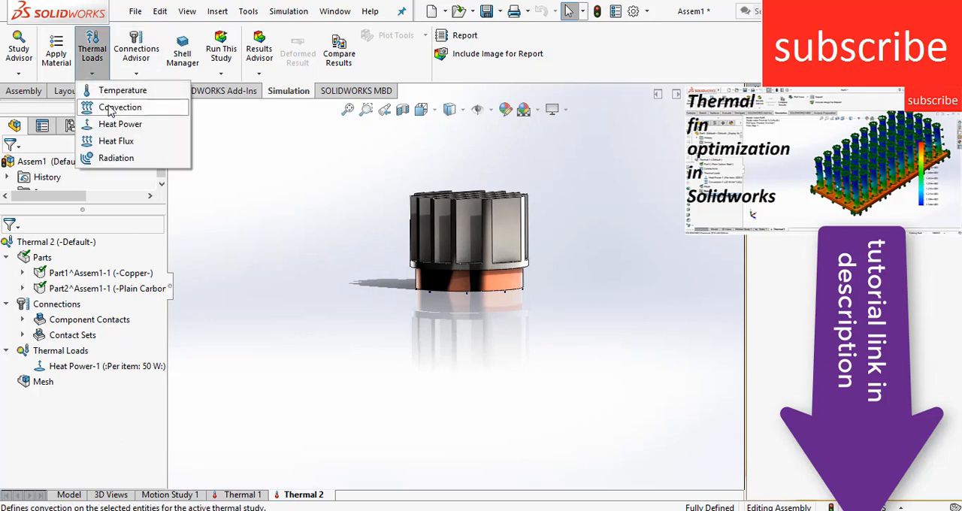
click(119, 107)
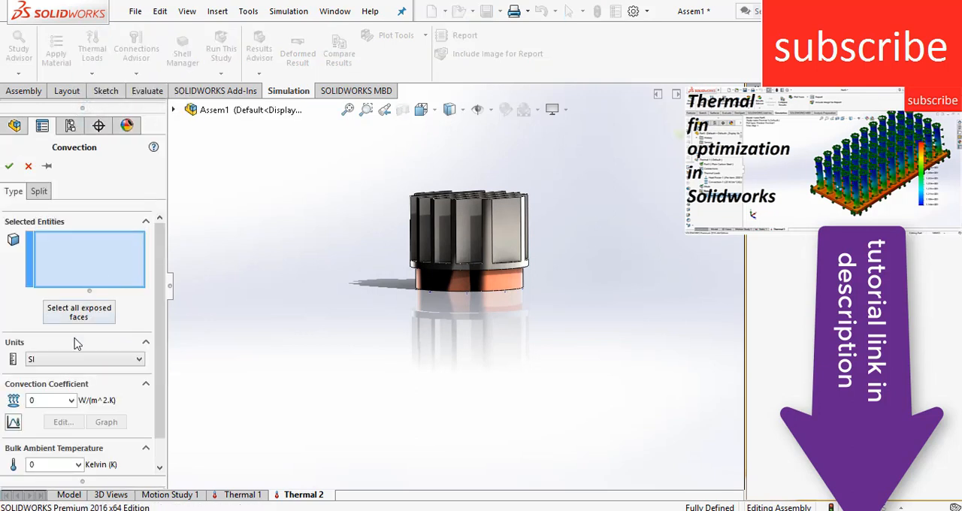
click(79, 312)
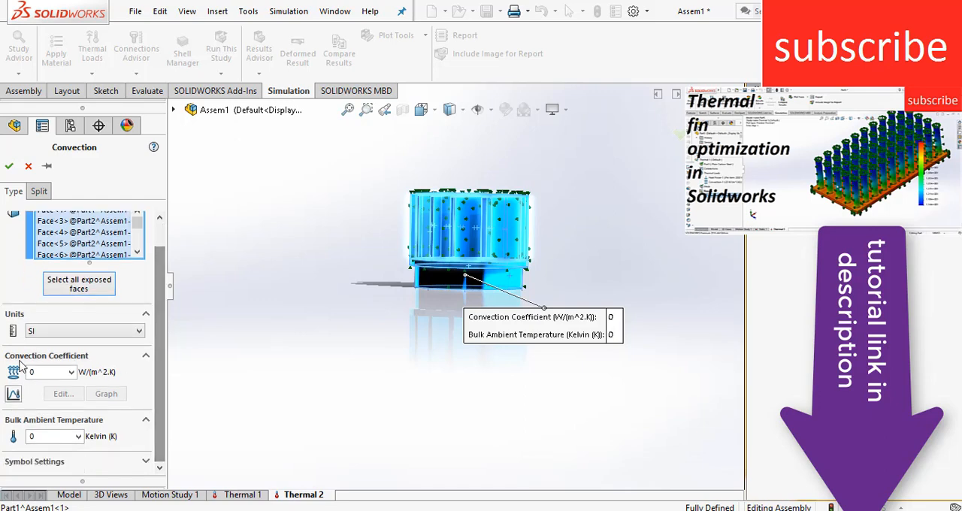
click(45, 373)
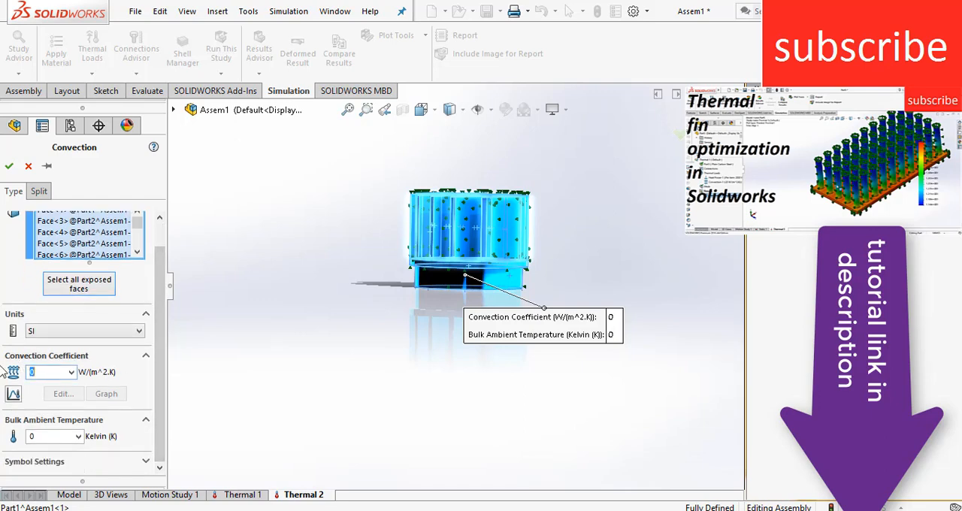
text(15)
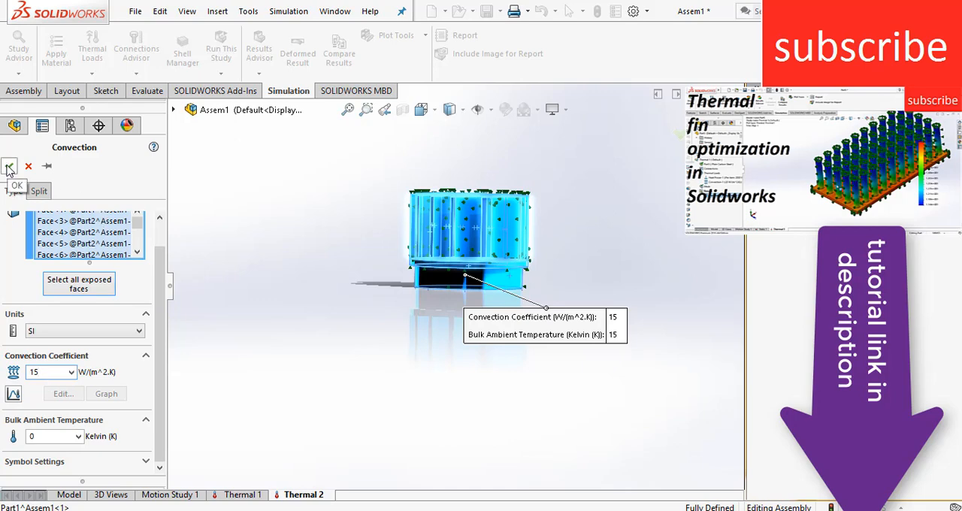
click(8, 166)
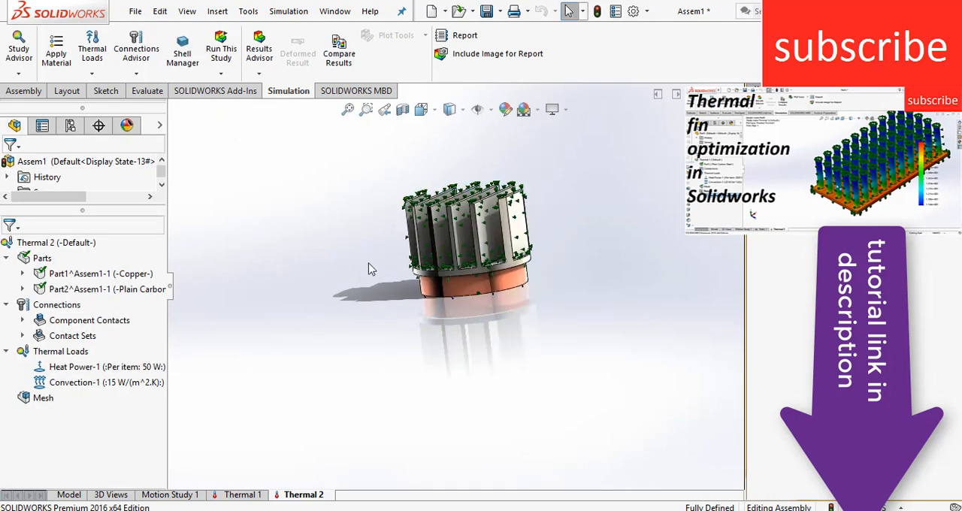
Run the Thermal 2 study to solve it.
click(105, 288)
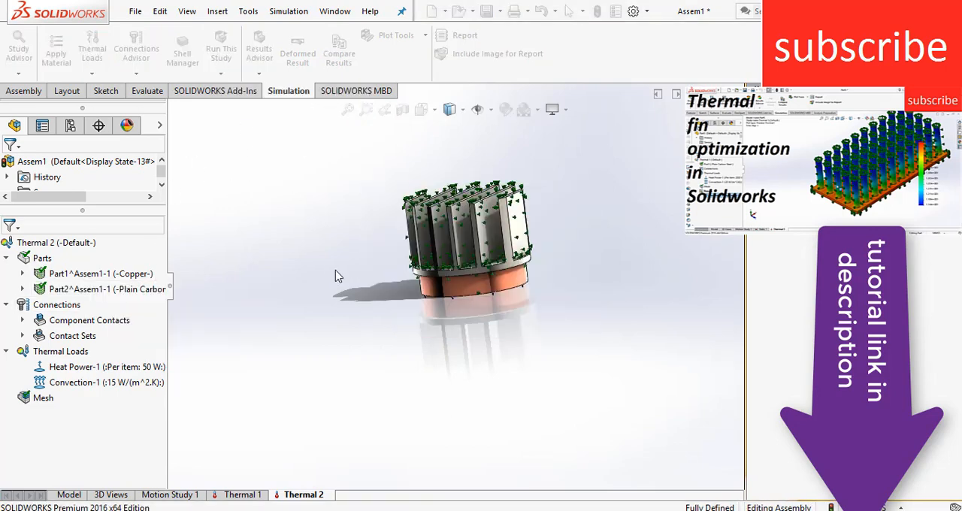
click(222, 49)
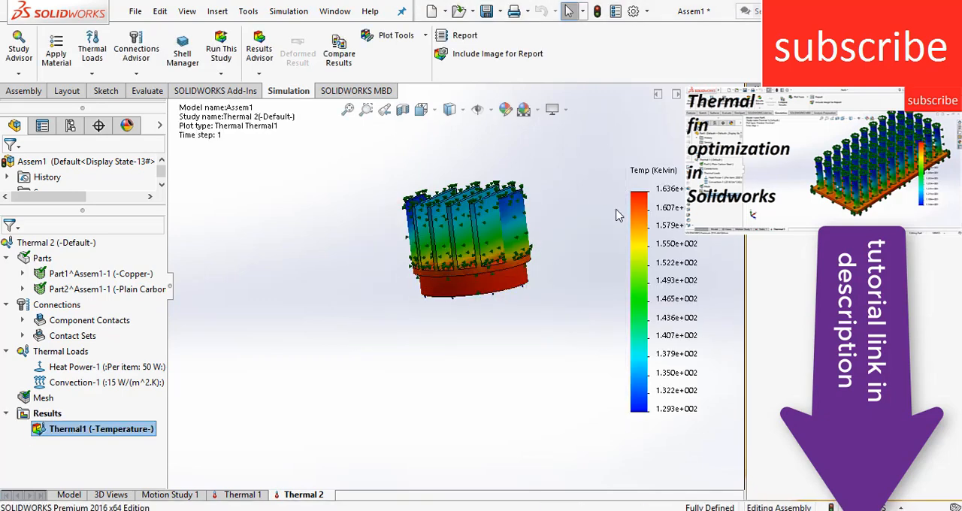
Show the temperature plot in Celsius instead of Kelvin.
right_click(47, 414)
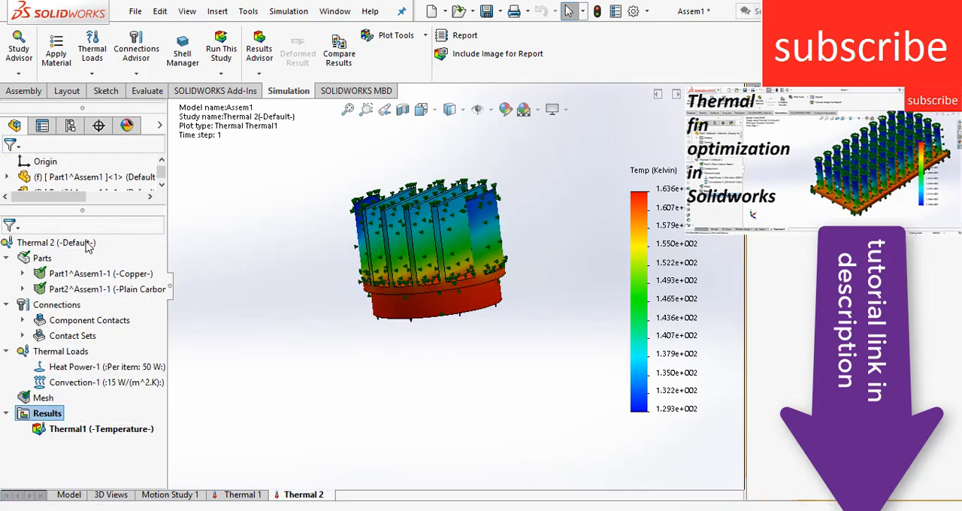
double_click(98, 429)
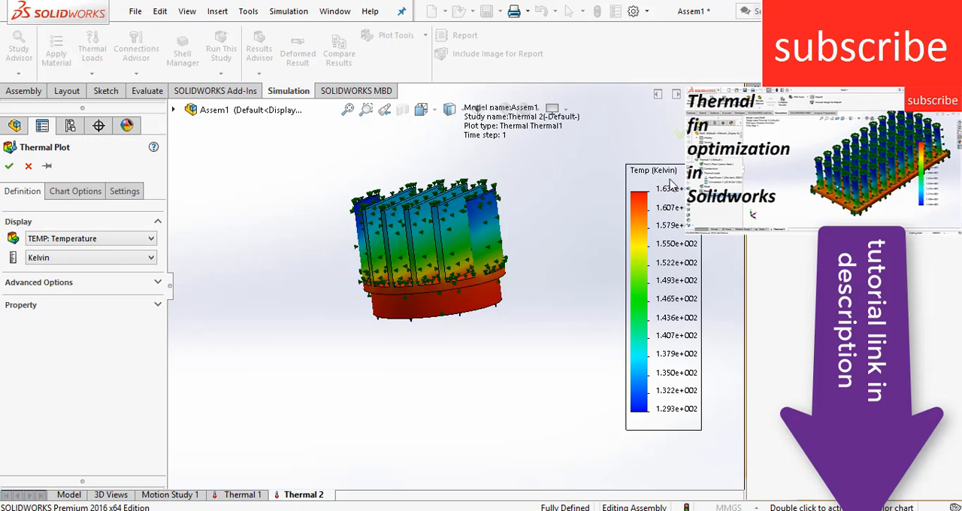
click(90, 257)
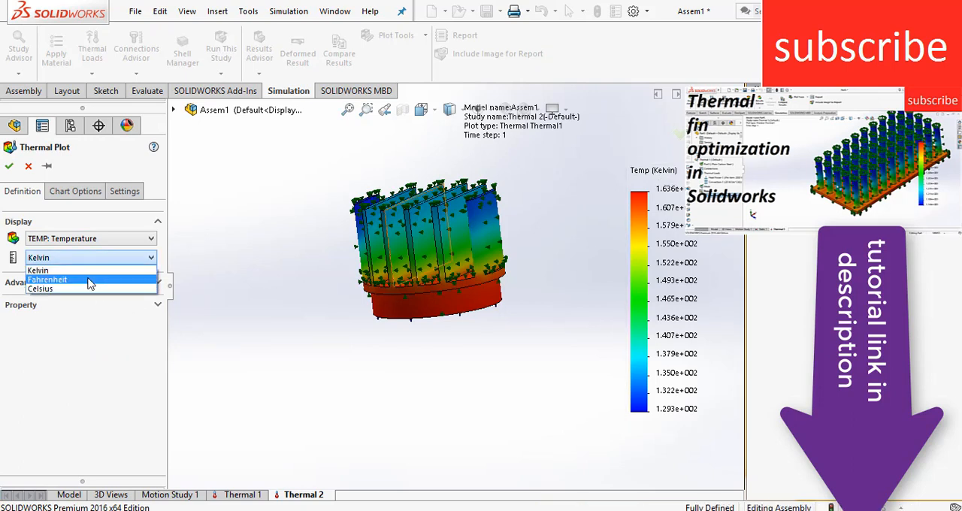
click(40, 289)
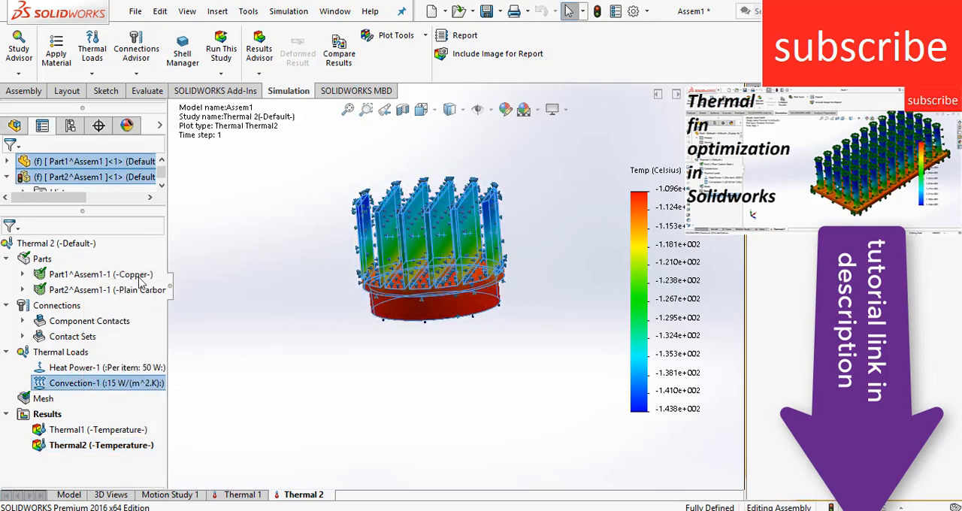
Set Convection-1's bulk ambient temperature to 300 K.
double_click(105, 383)
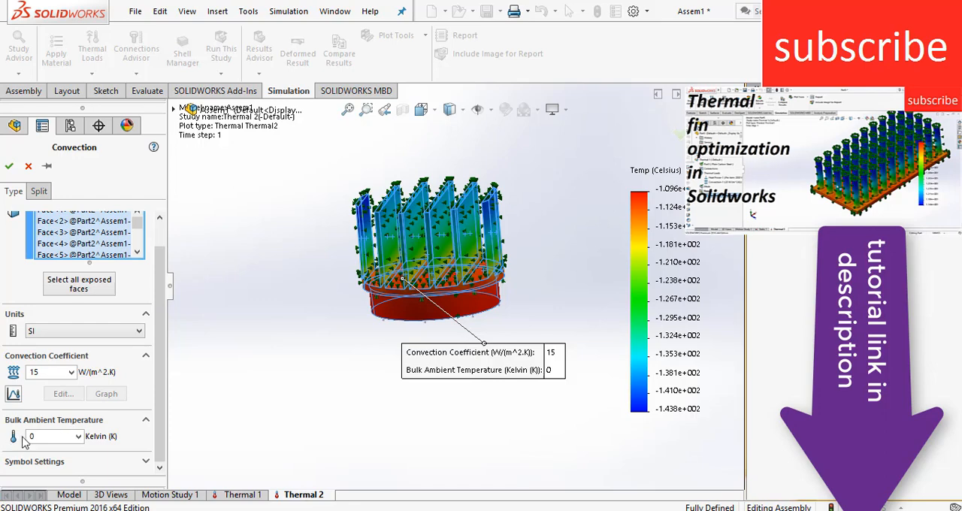
mouse_move(52, 436)
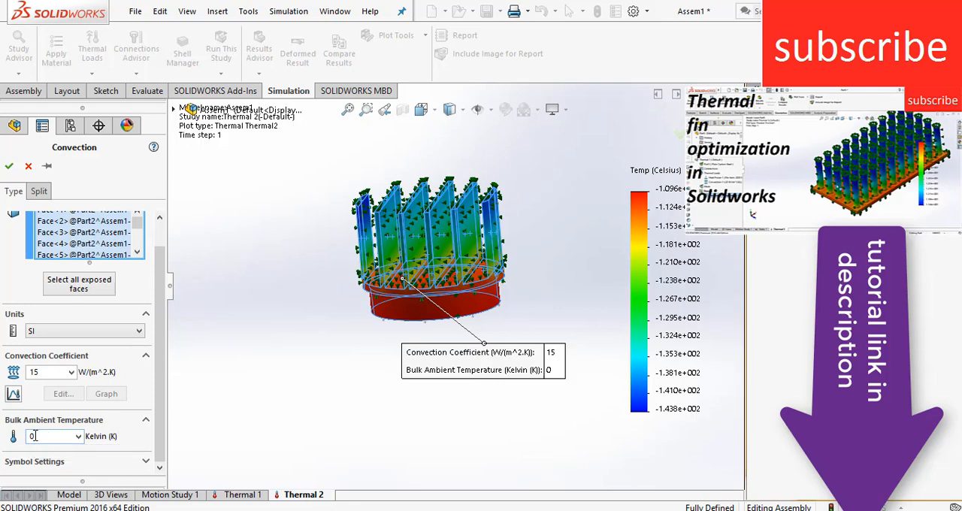
text(3)
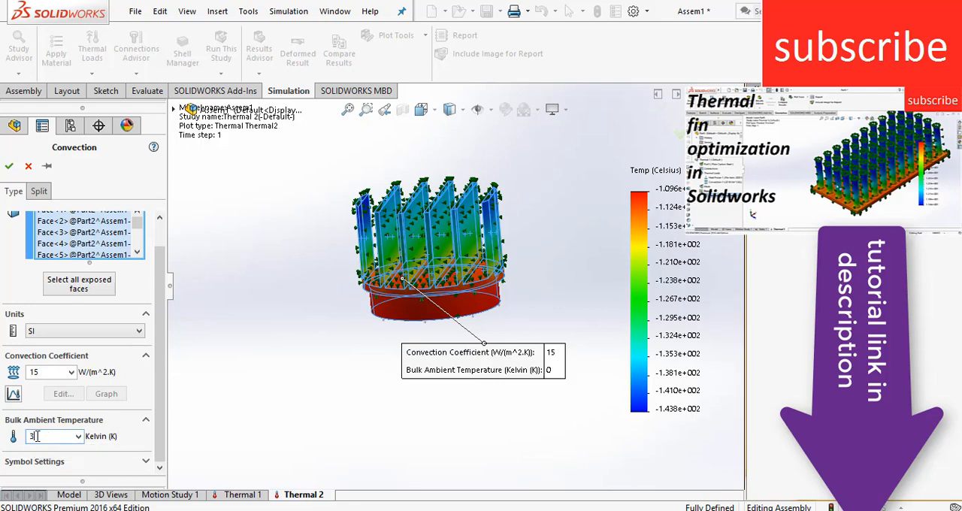
text(300)
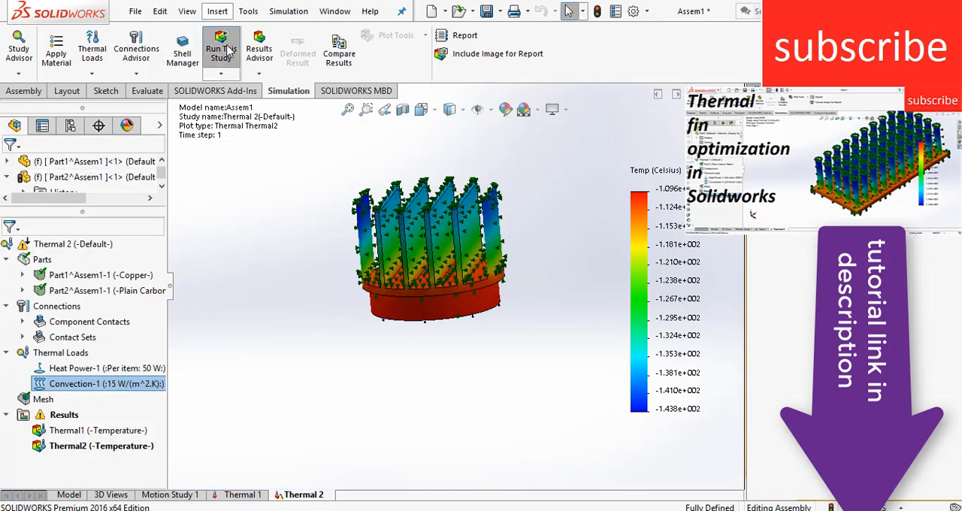
Re-run the study and define a new Celsius temperature plot, Thermal3.
click(221, 45)
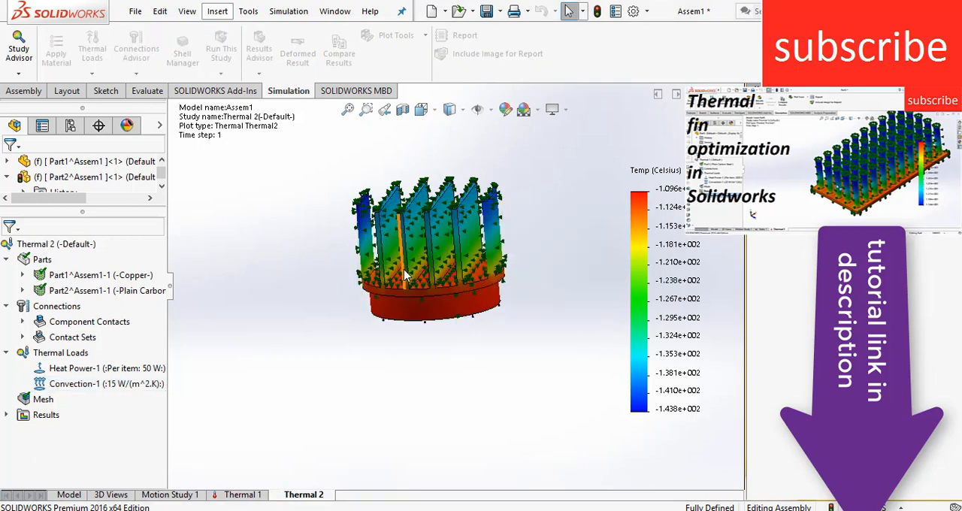
double_click(98, 430)
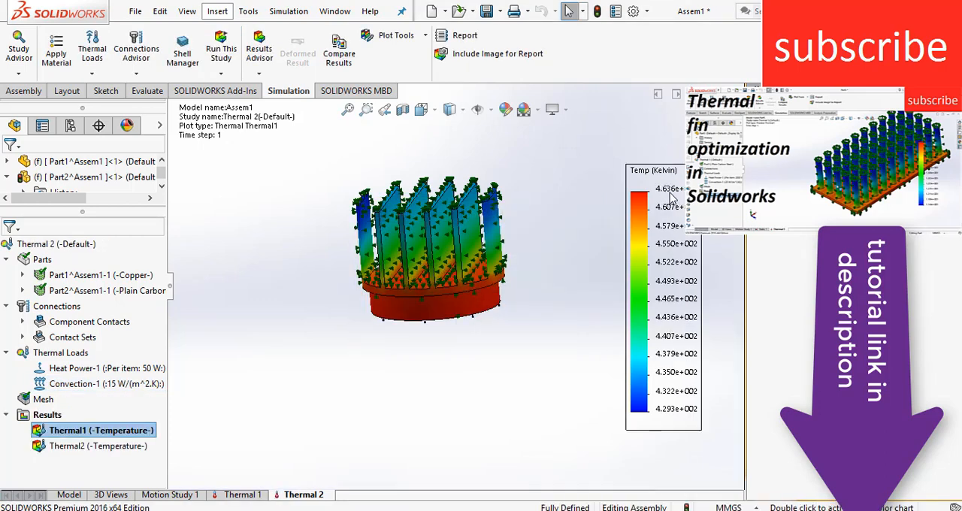
right_click(47, 415)
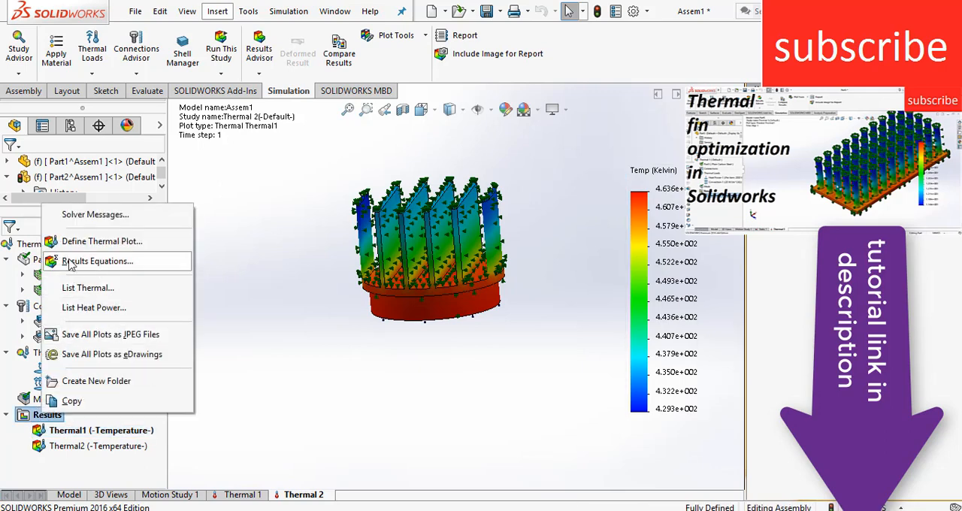
click(101, 241)
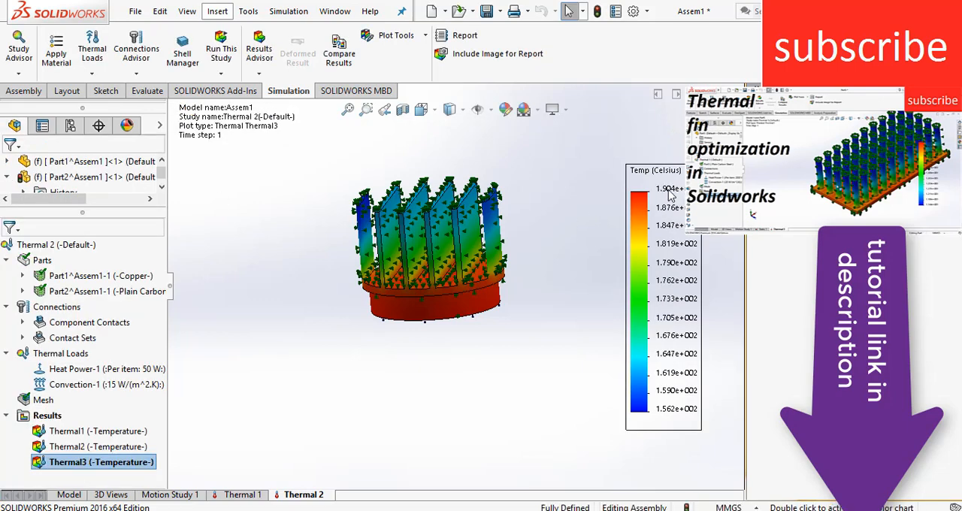
mouse_move(669, 424)
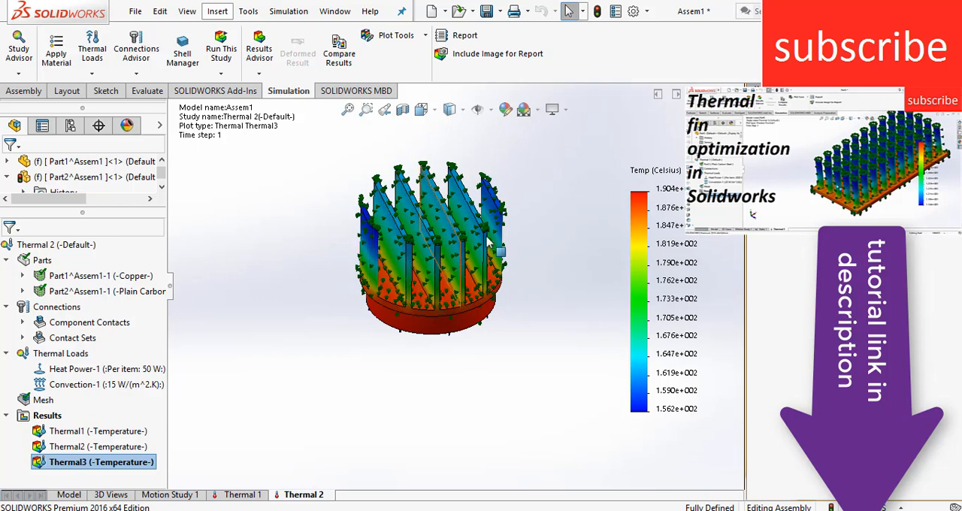
mouse_move(284, 287)
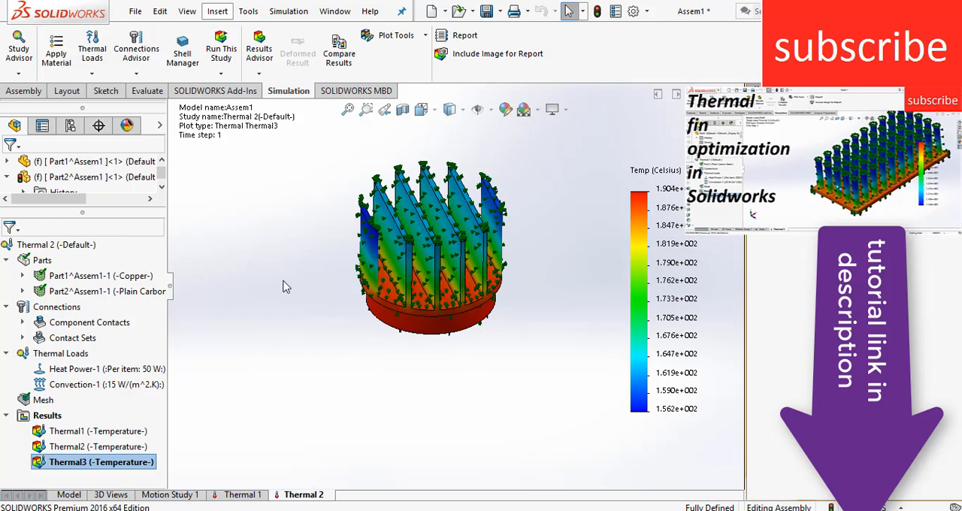
mouse_move(335, 301)
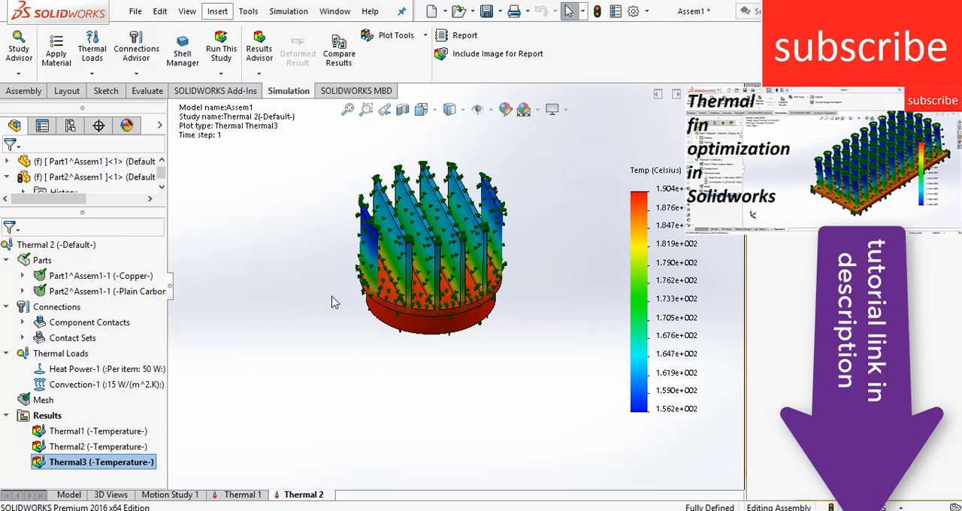
mouse_move(376, 361)
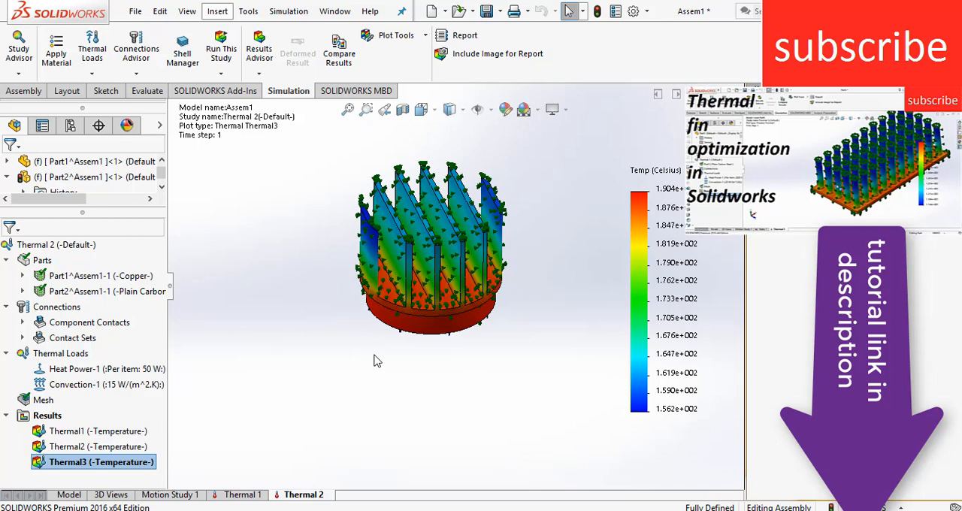
mouse_move(411, 379)
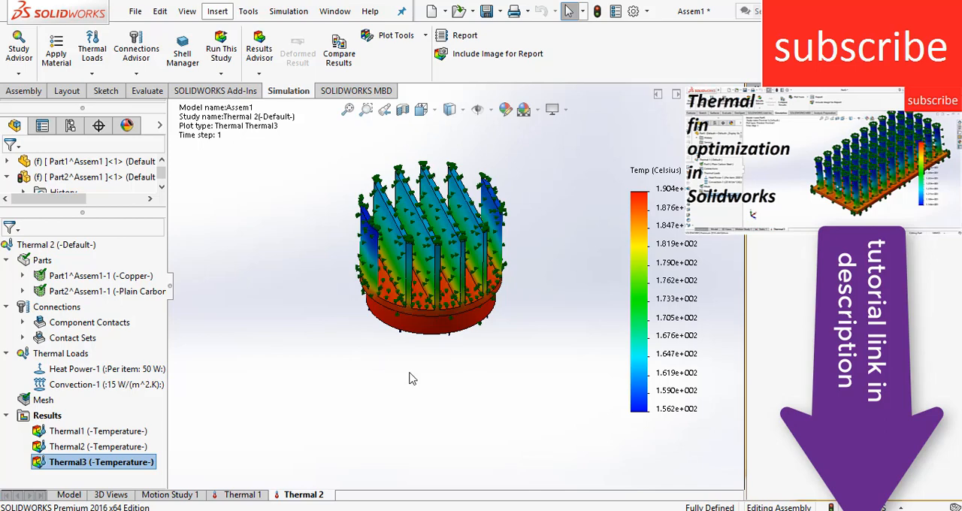